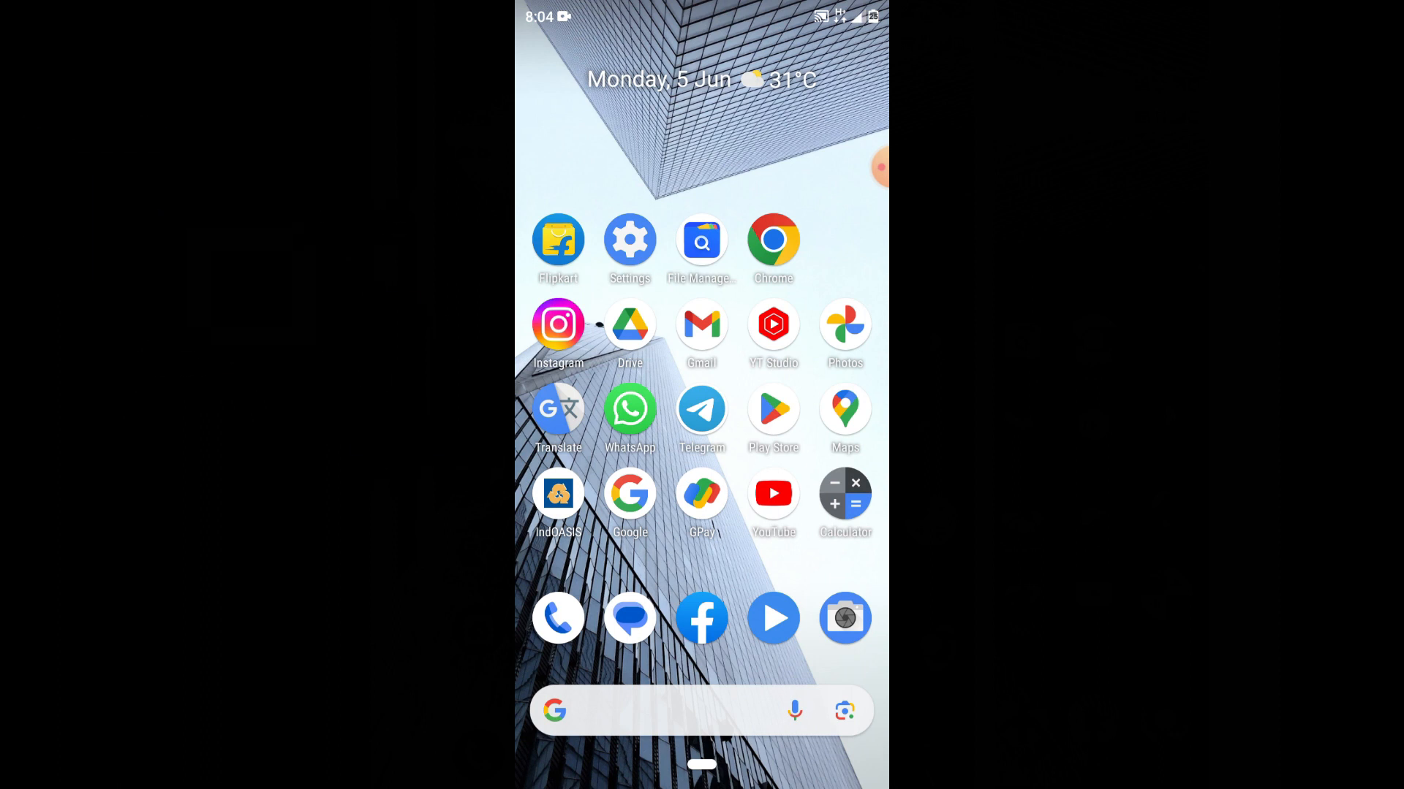
# Step: Launch the YouTube app from the Android home screen to reach its home feed
pyautogui.click(772, 493)
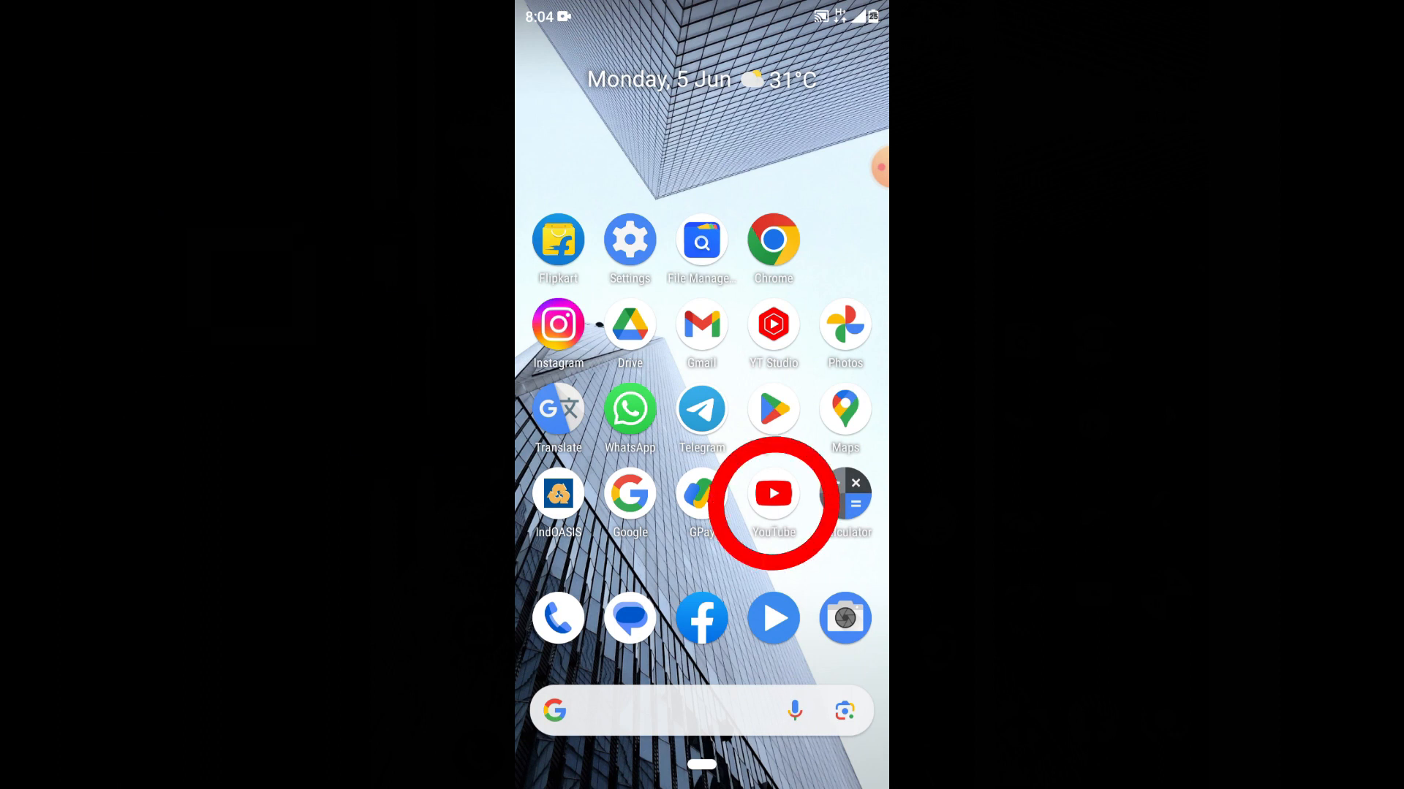
pyautogui.click(772, 493)
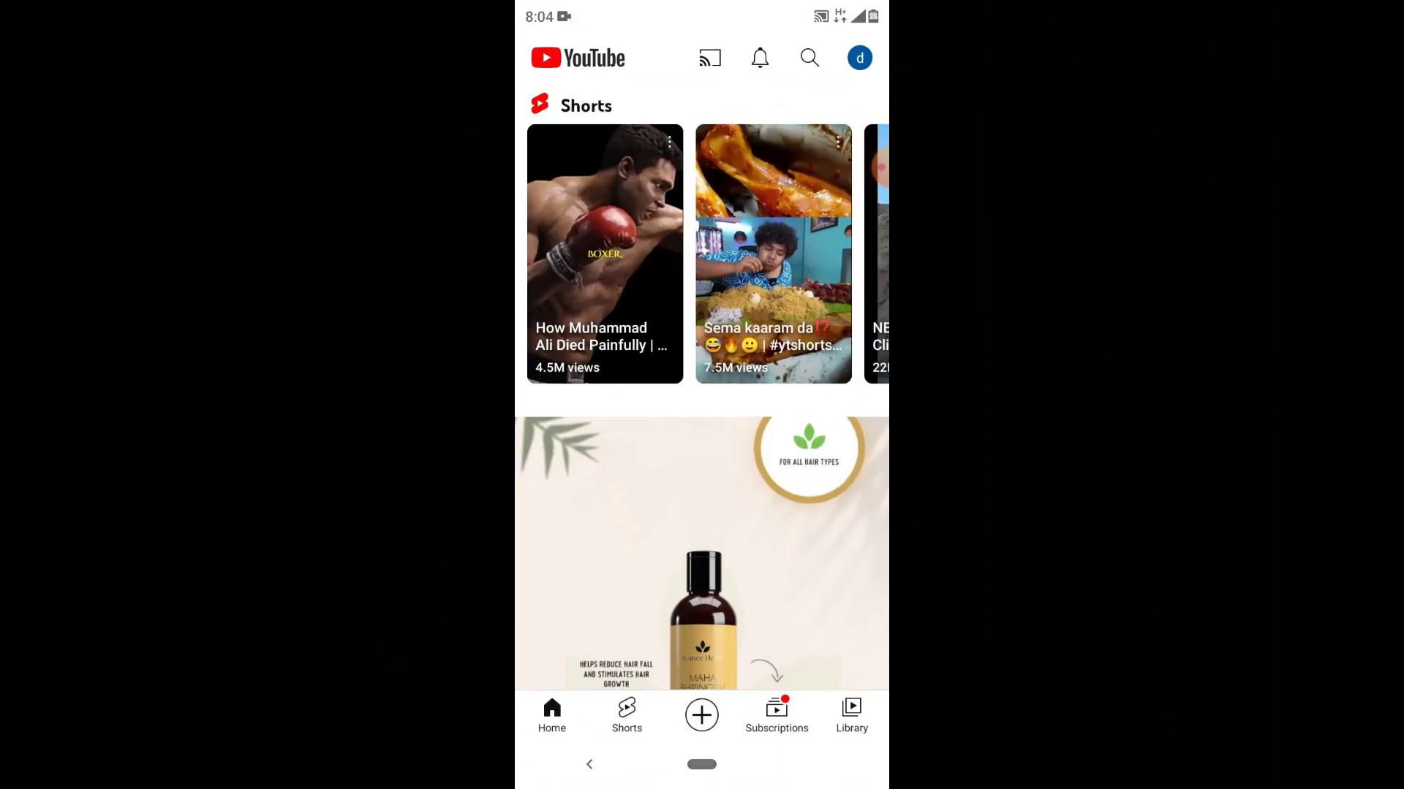
# Step: Start a video upload and pick the 1:03 screen recording from the gallery
pyautogui.click(700, 715)
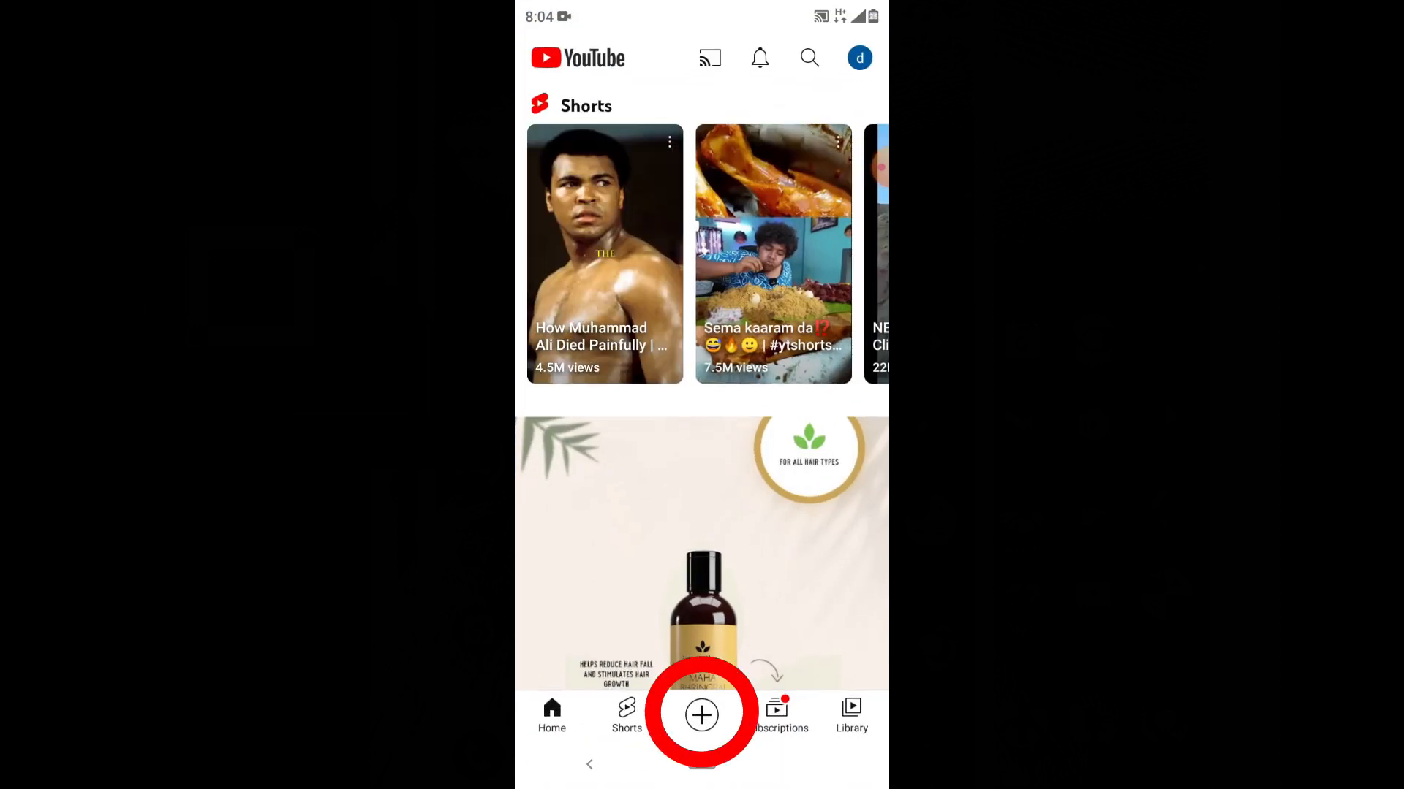
pyautogui.click(700, 715)
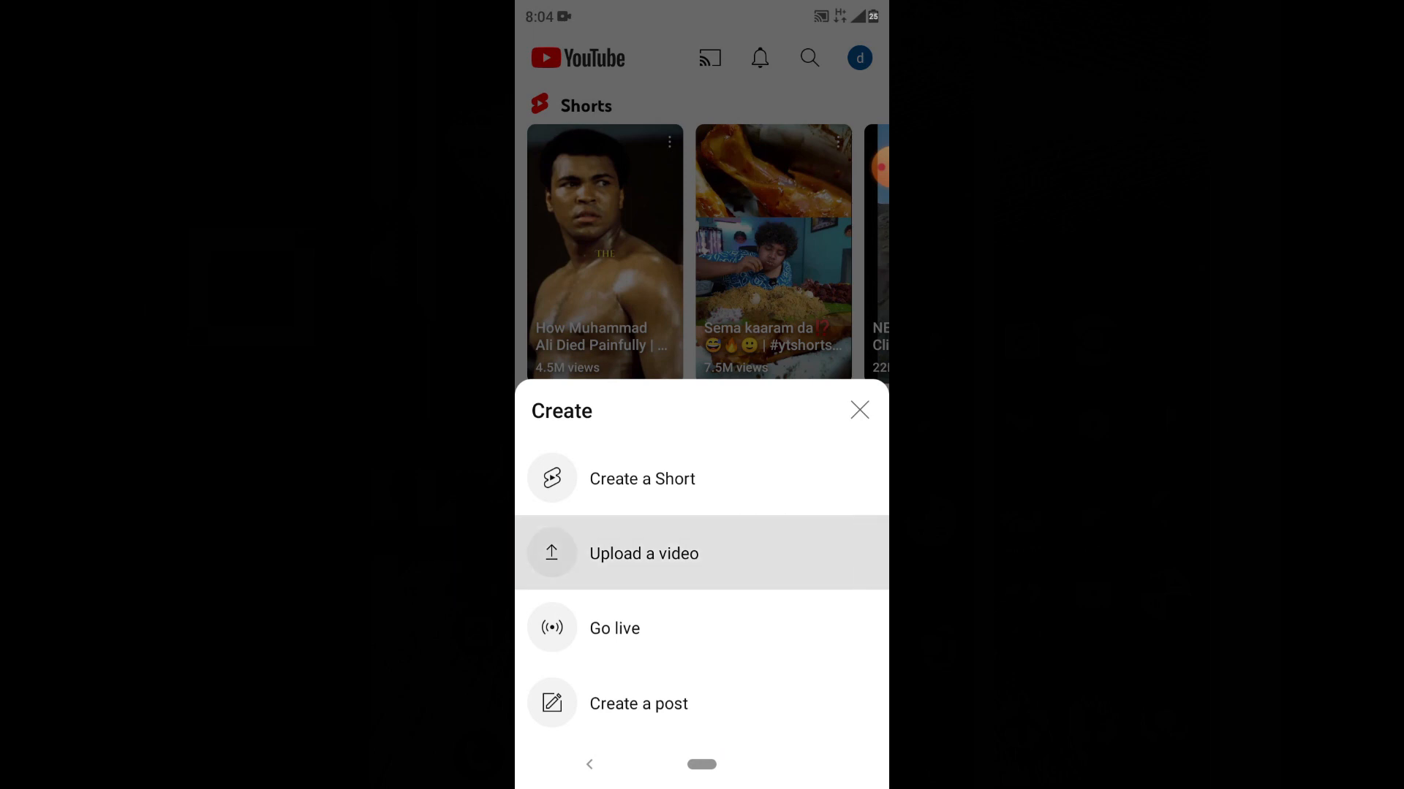
pyautogui.click(643, 553)
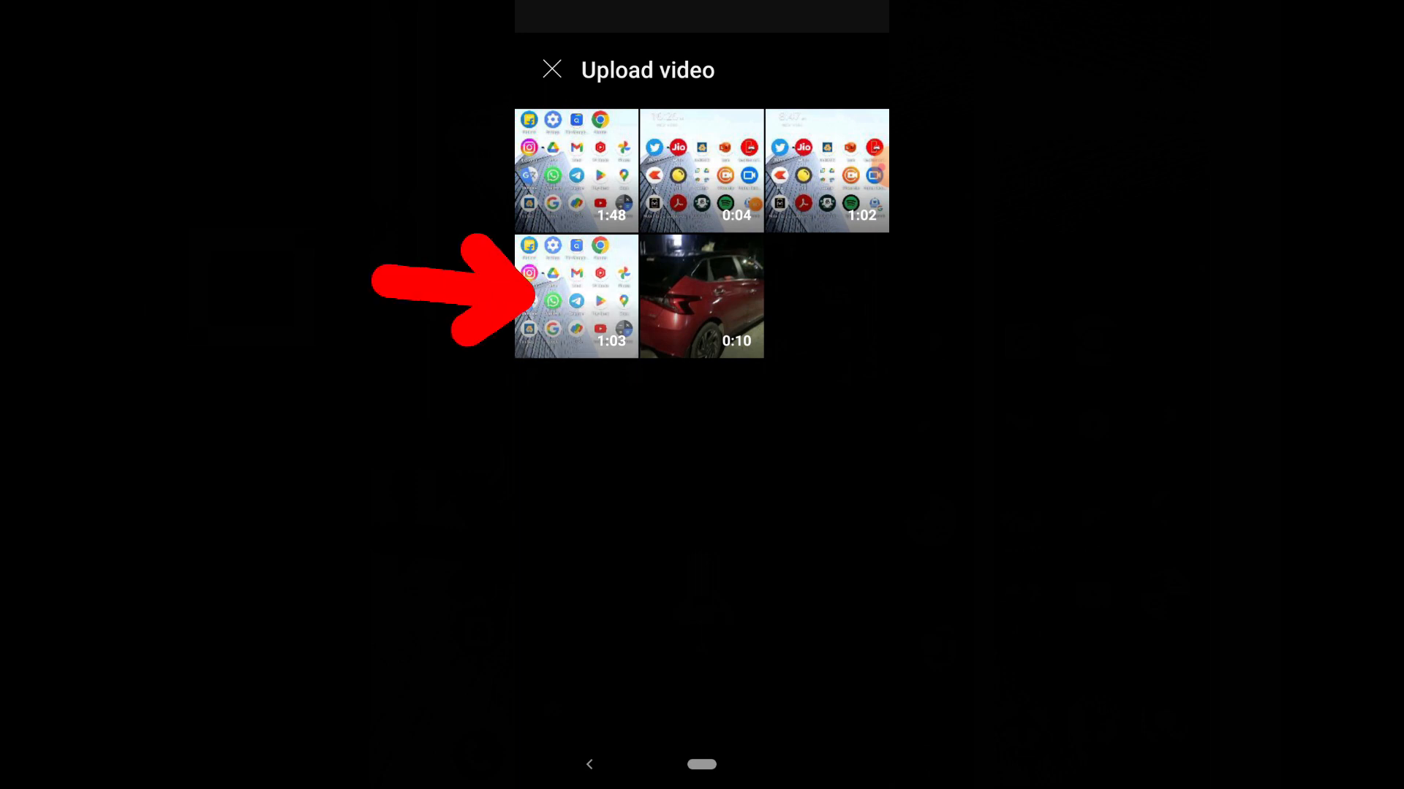
pyautogui.click(576, 296)
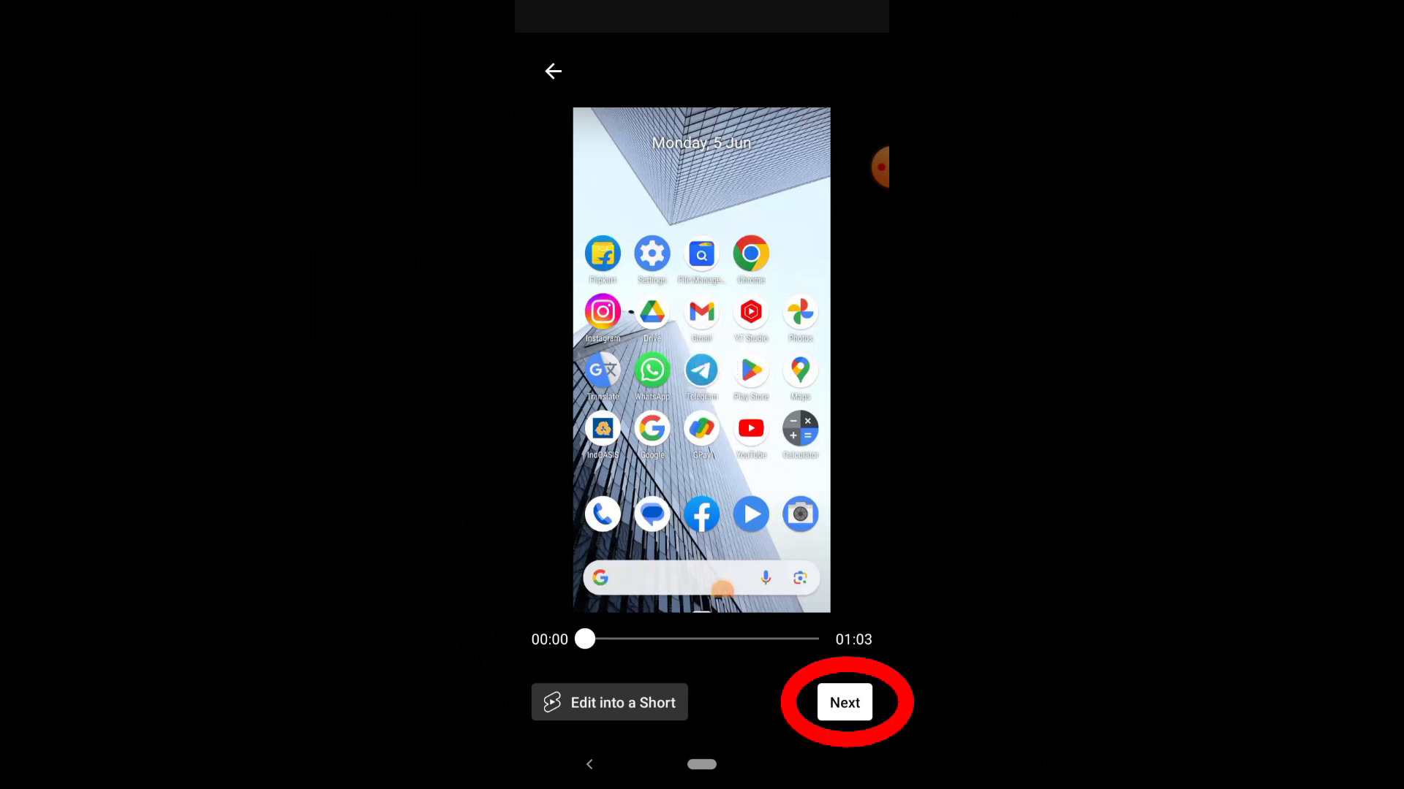
# Step: Title the upload 'how to move pictures to memory card' on the details screen
pyautogui.click(843, 703)
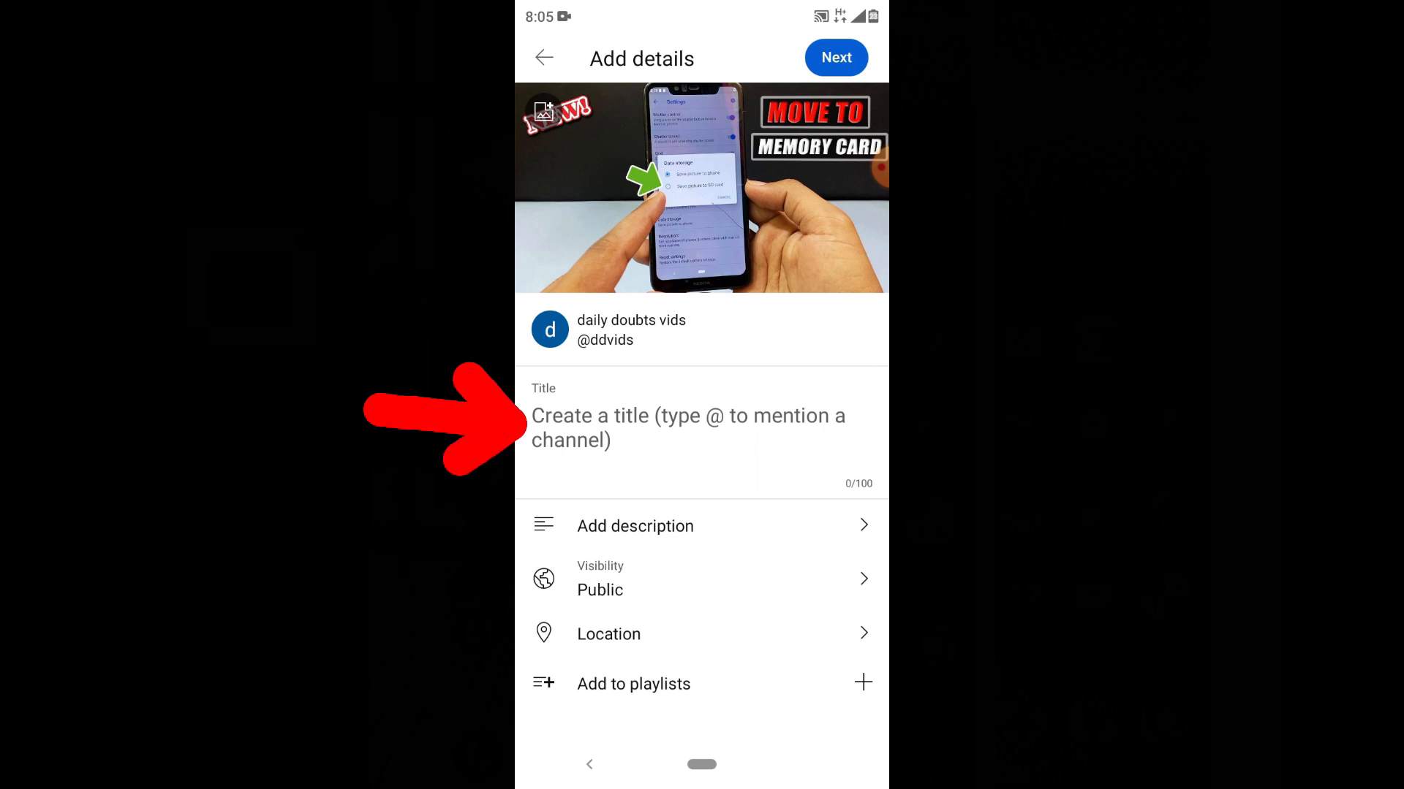
pyautogui.click(687, 428)
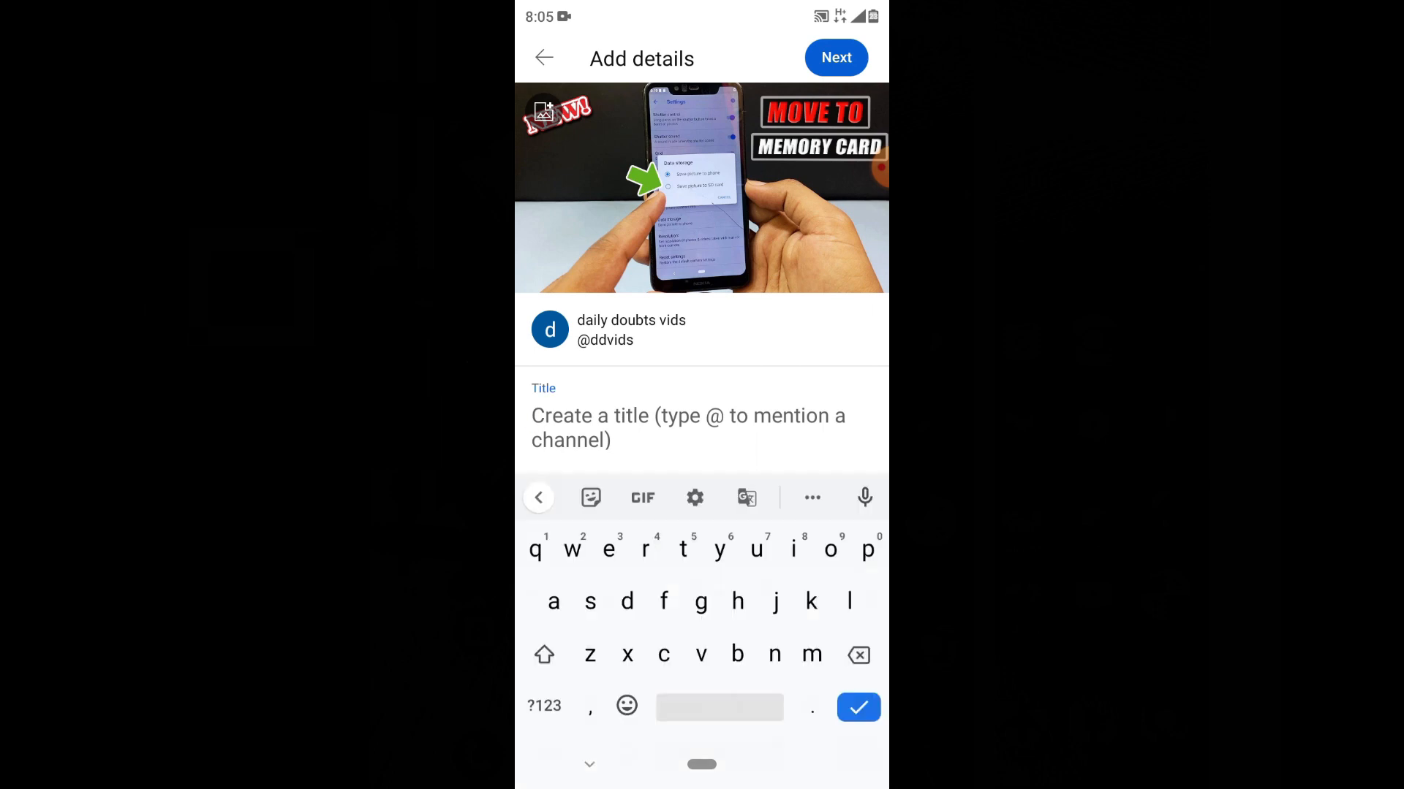
pyautogui.write('how to move pictures')
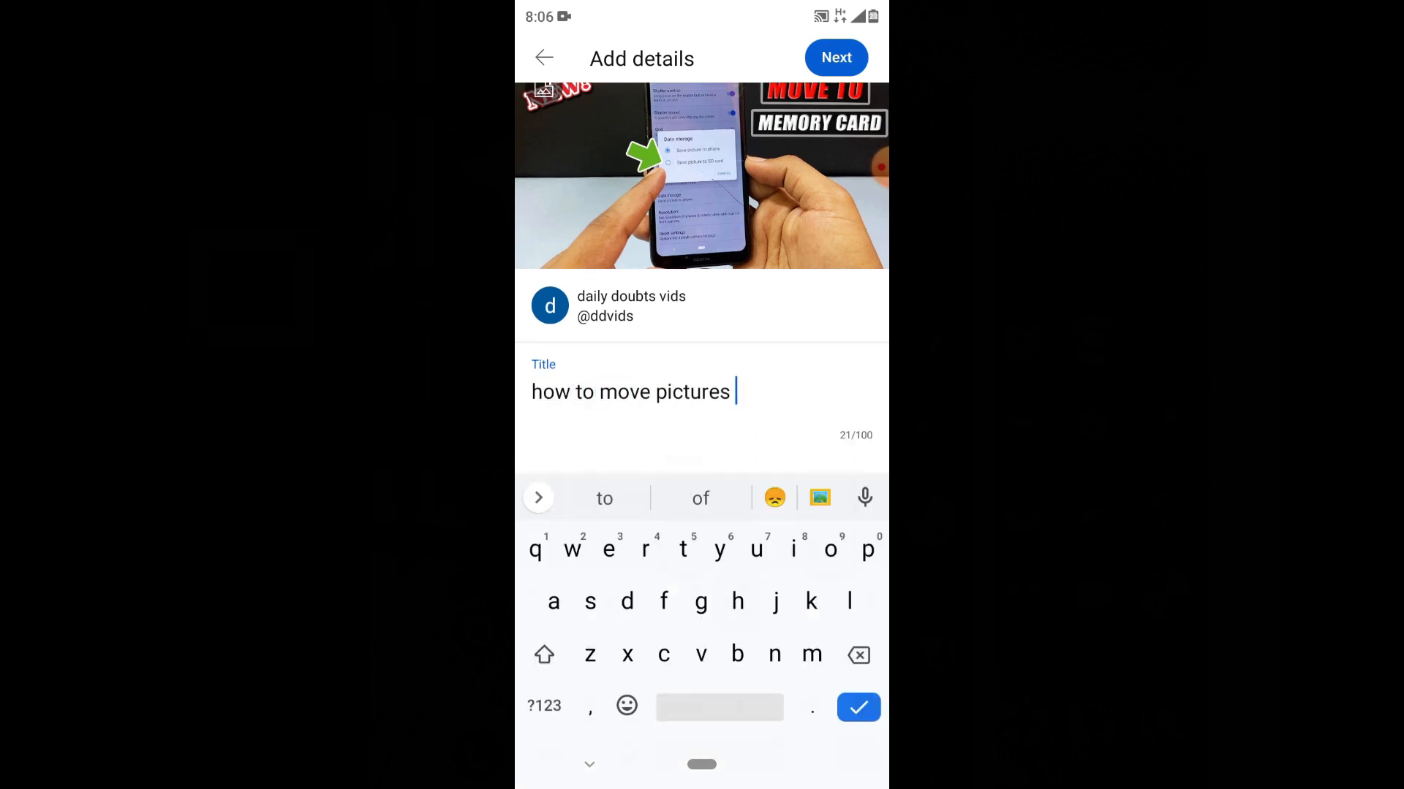
pyautogui.write('to memory card')
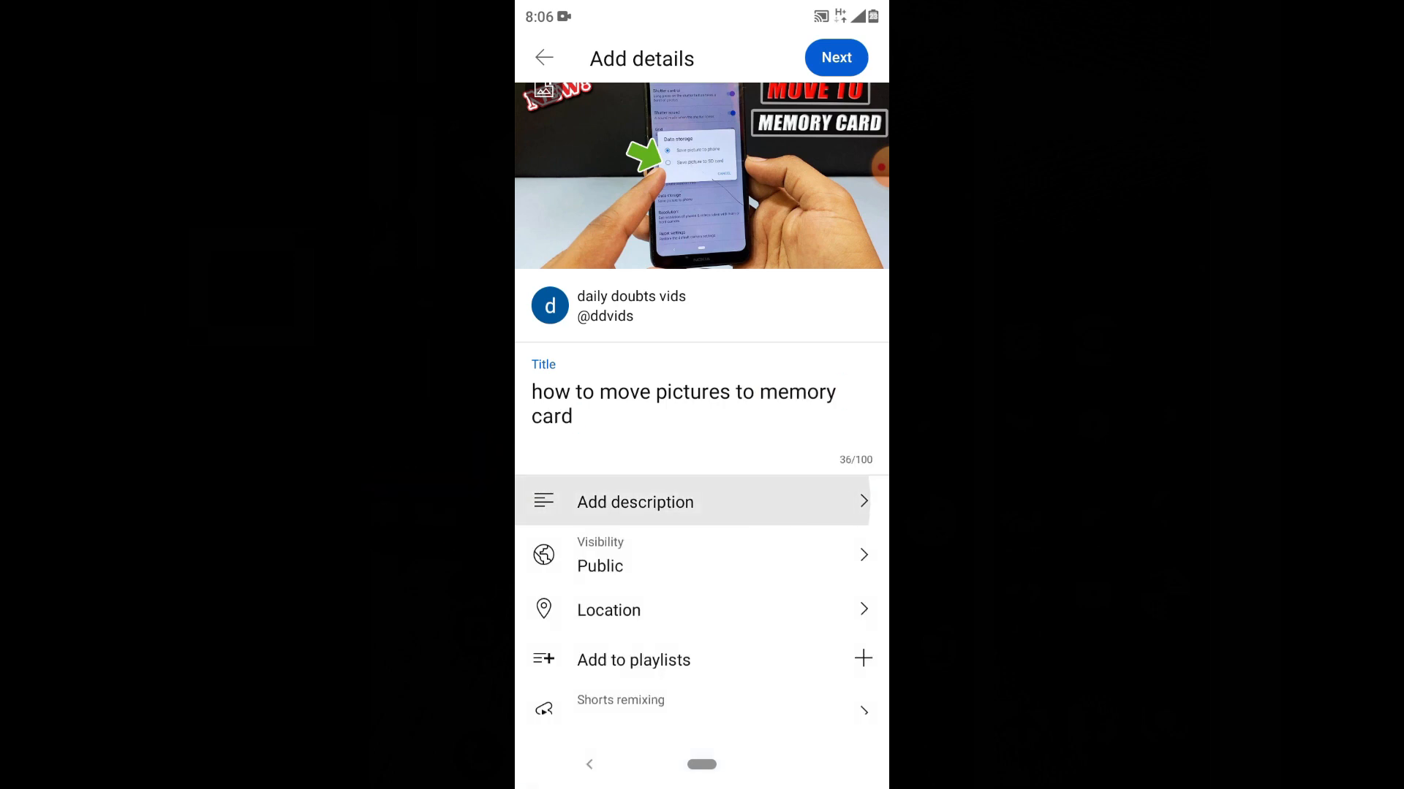
# Step: Write a description about moving pictures to a memory card with hashtags #androidtutorials, #memorycard, #sdcards
pyautogui.click(634, 501)
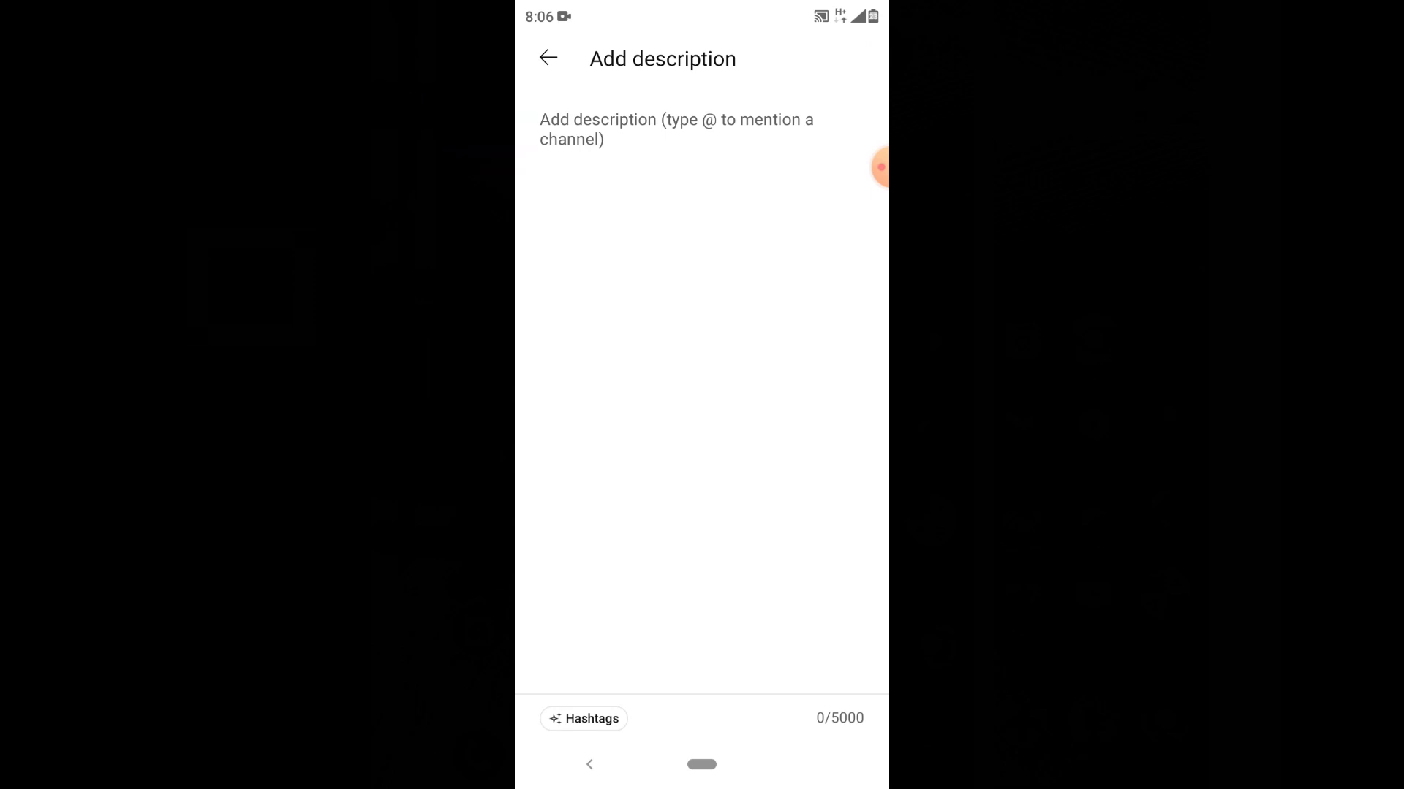
pyautogui.click(675, 128)
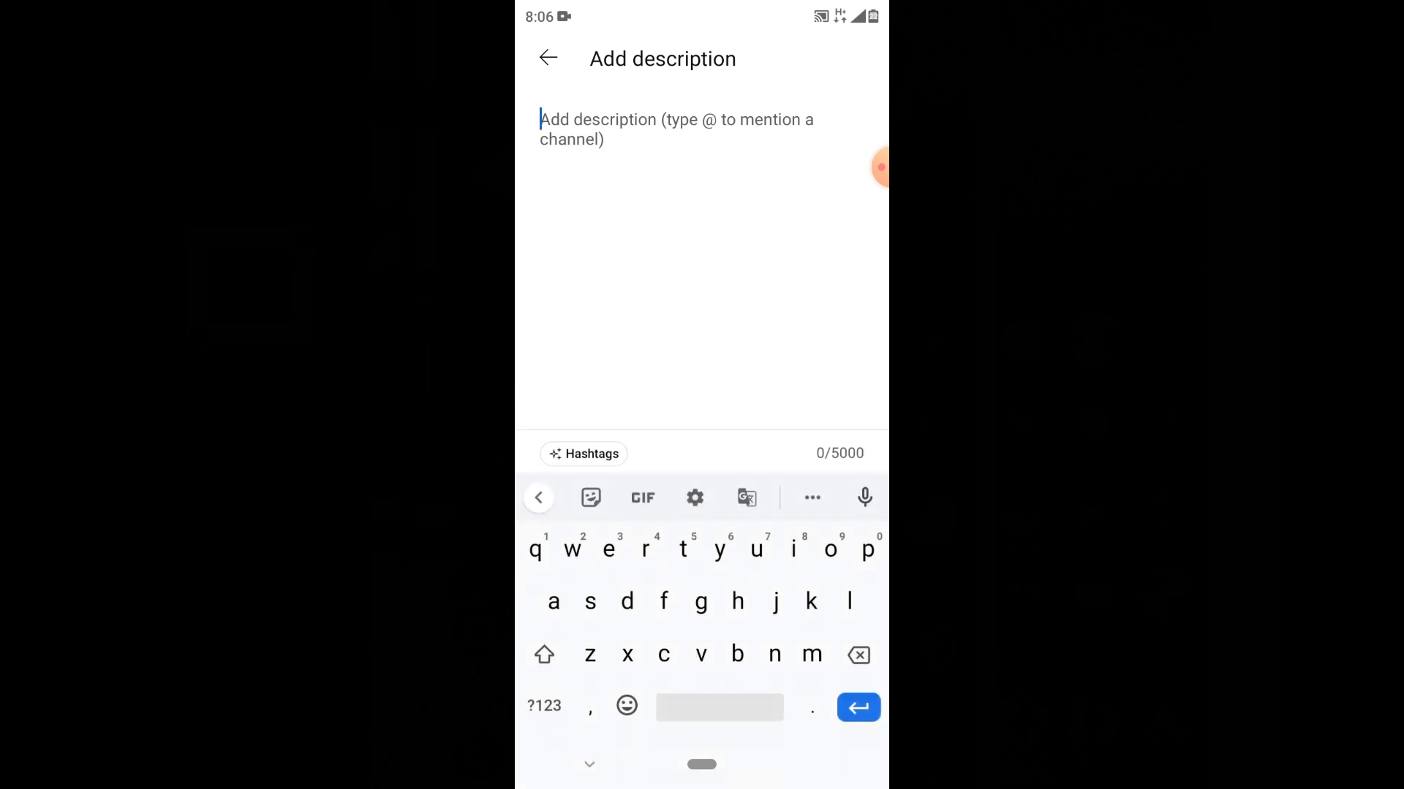
pyautogui.write('how to move pictures to memory card?')
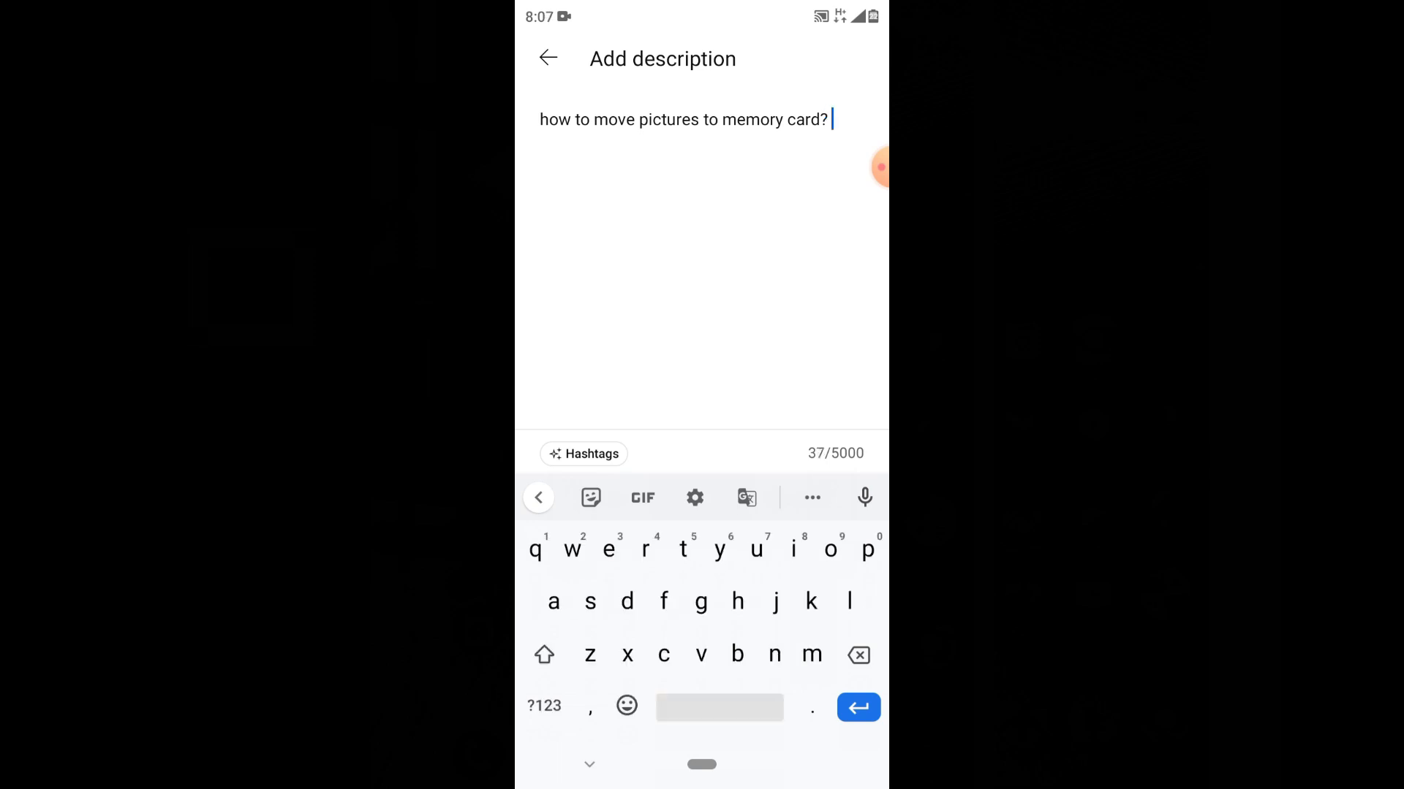
pyautogui.write('In')
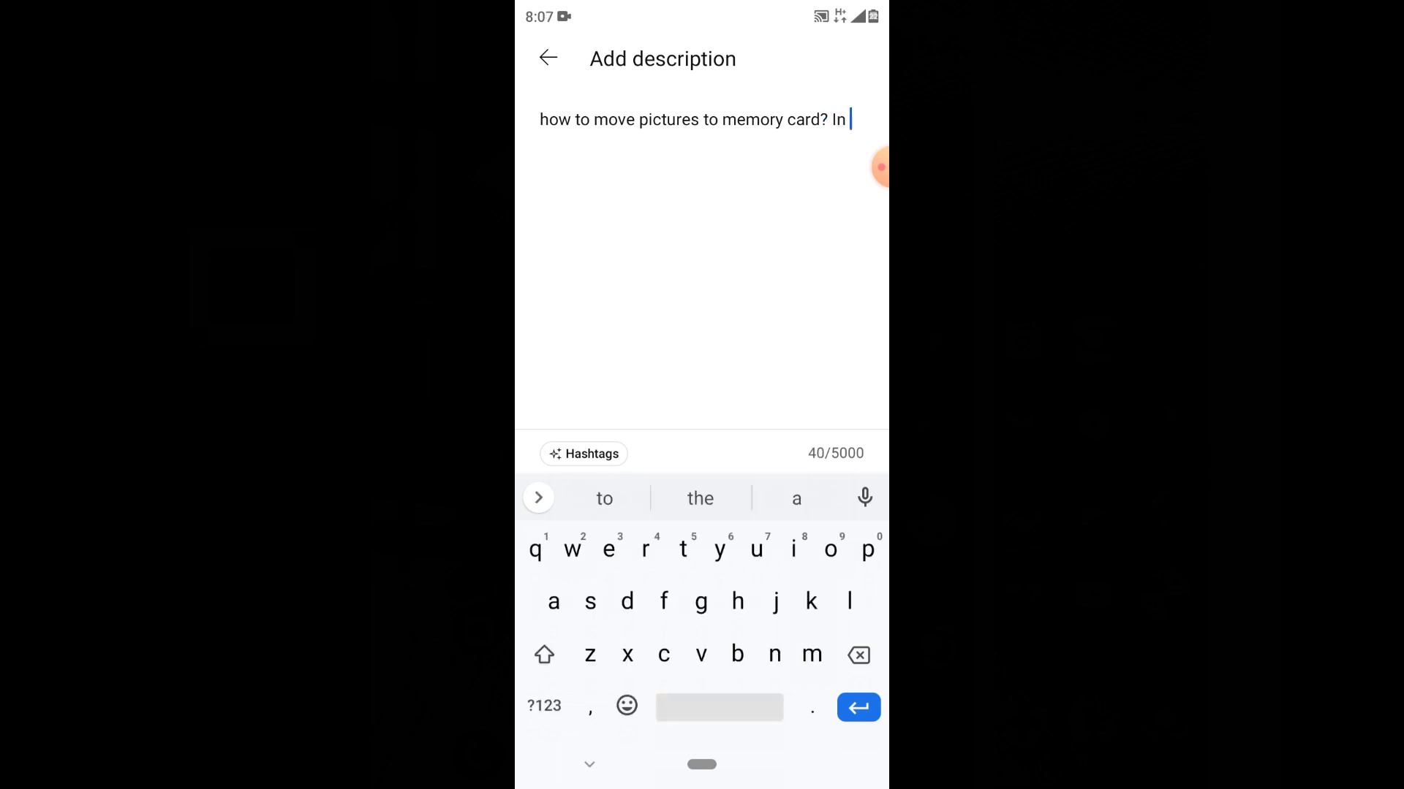
pyautogui.write('this video ishow about memory card details')
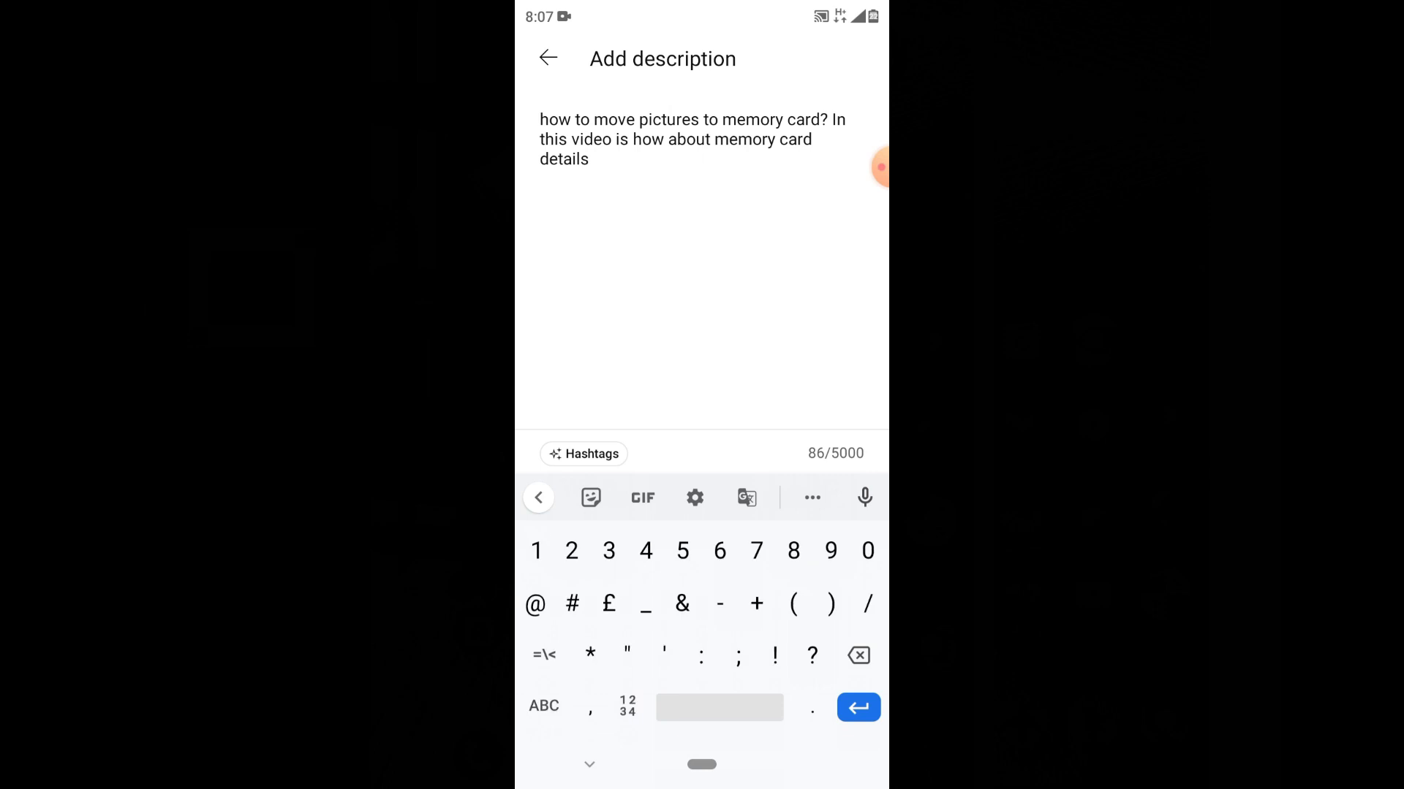
pyautogui.write('#a')
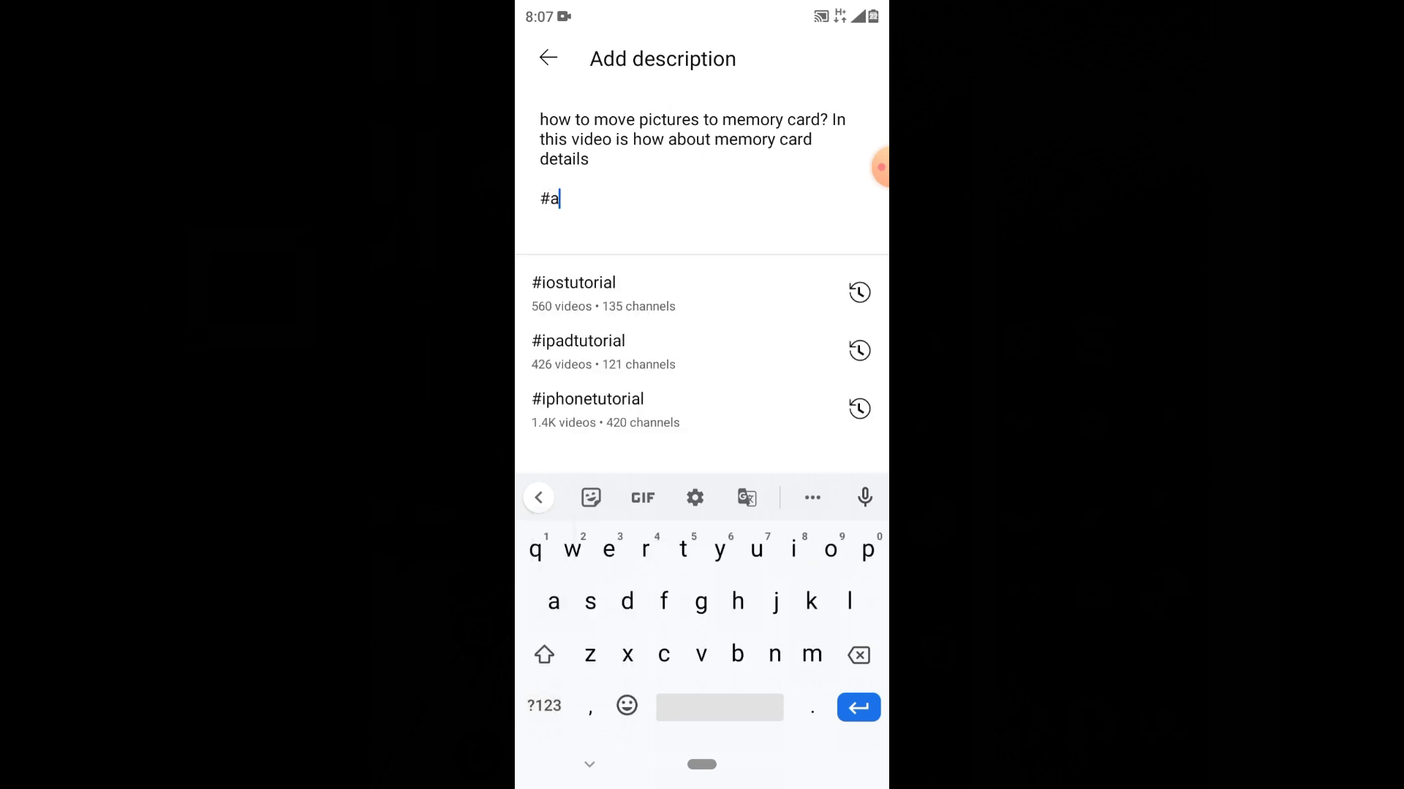
pyautogui.write('ndroidtutorials')
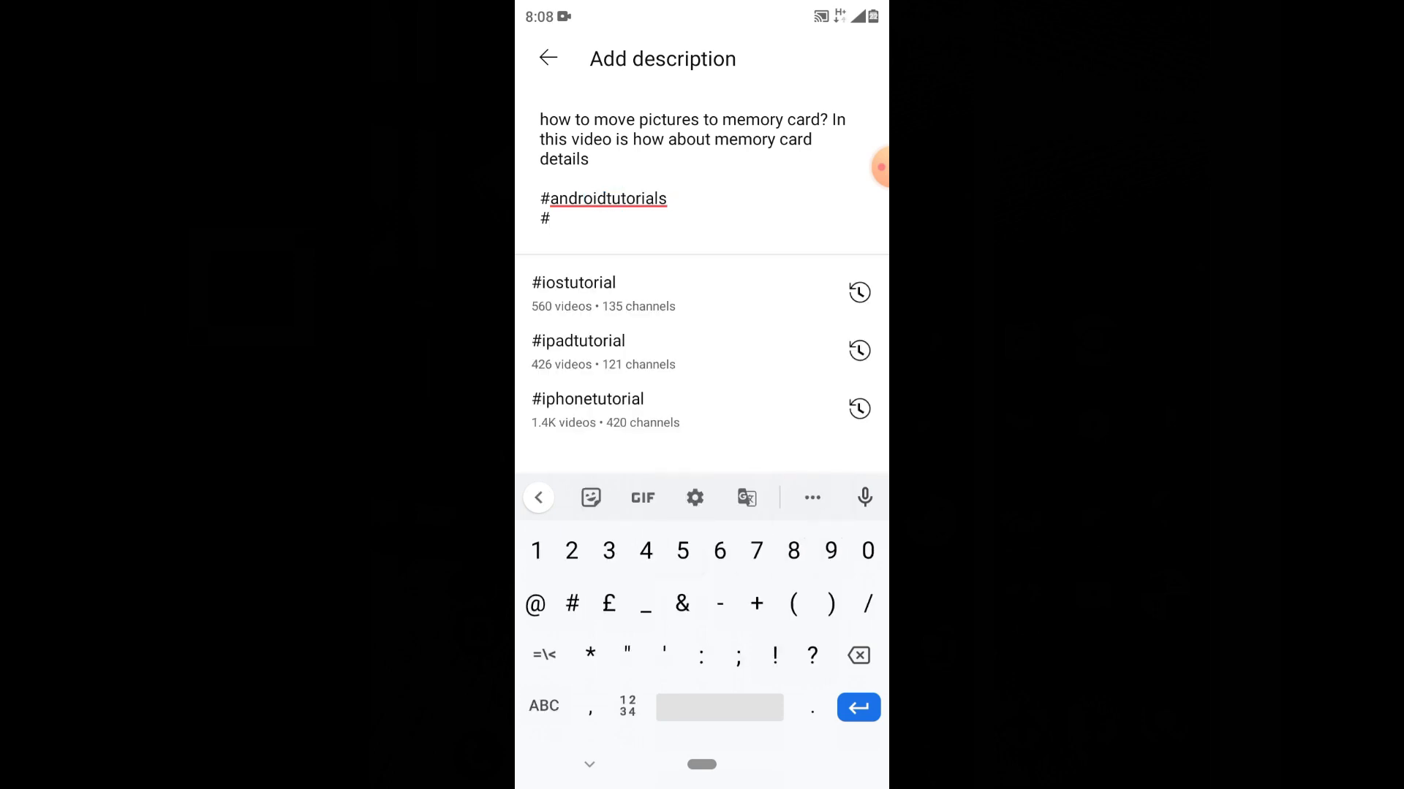
pyautogui.write('memorycar')
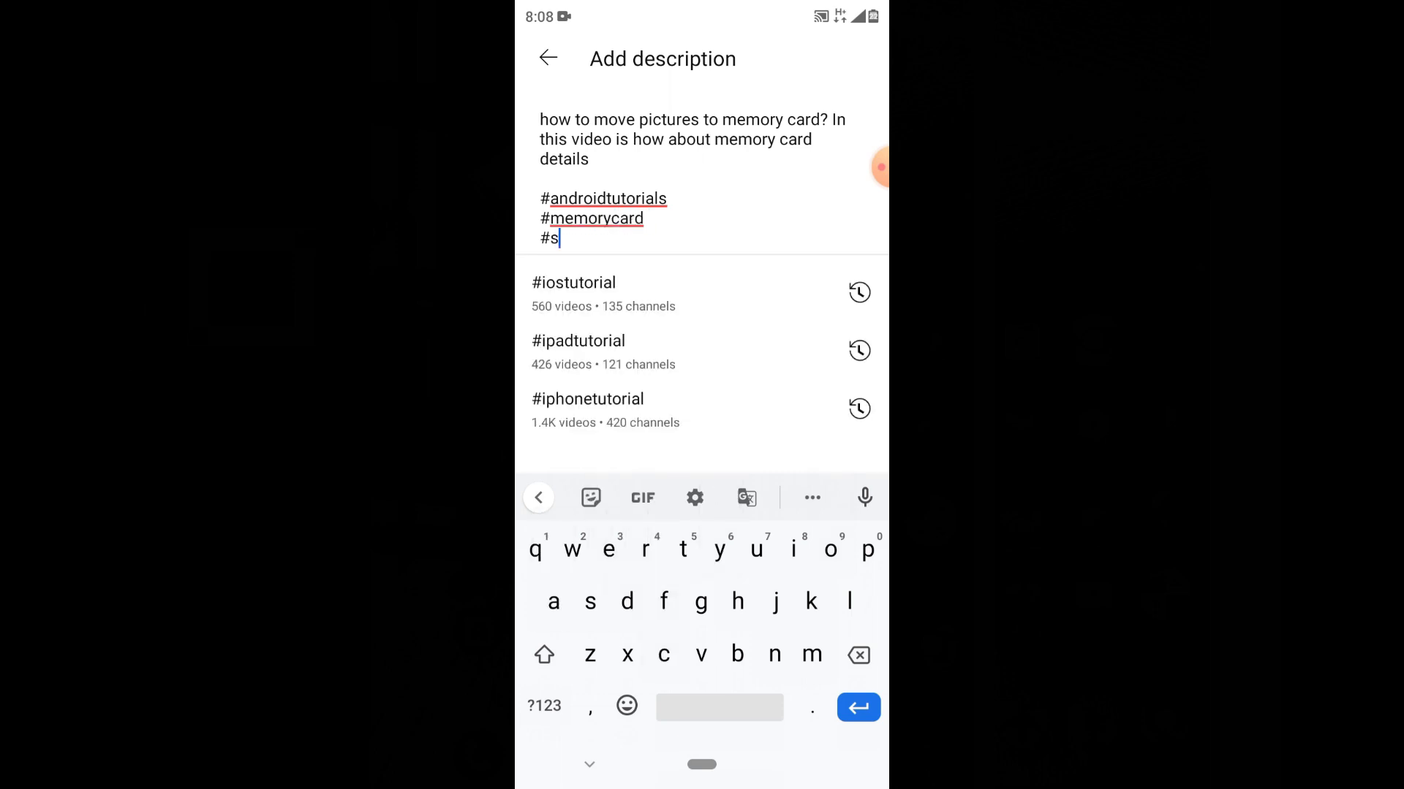
pyautogui.write('dcards')
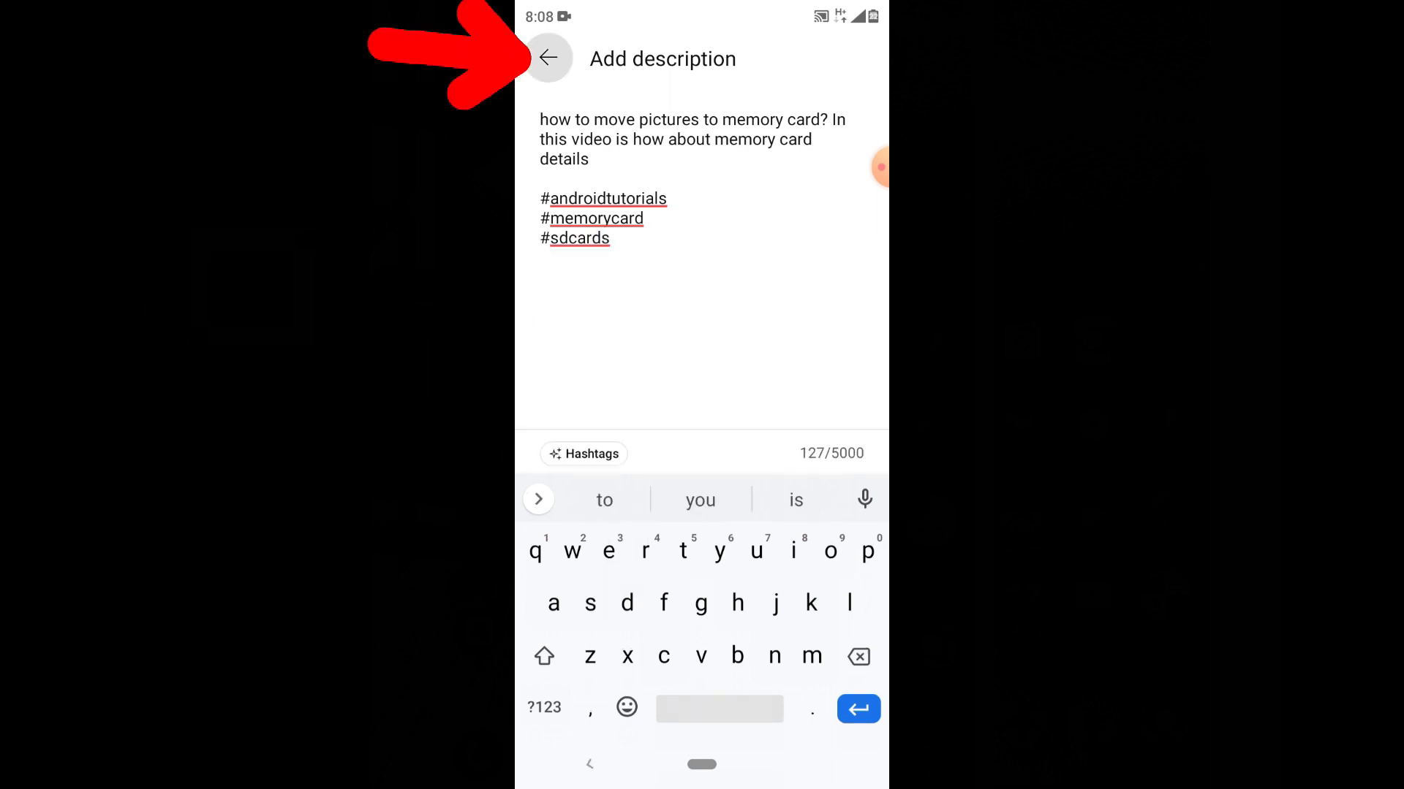
pyautogui.click(548, 57)
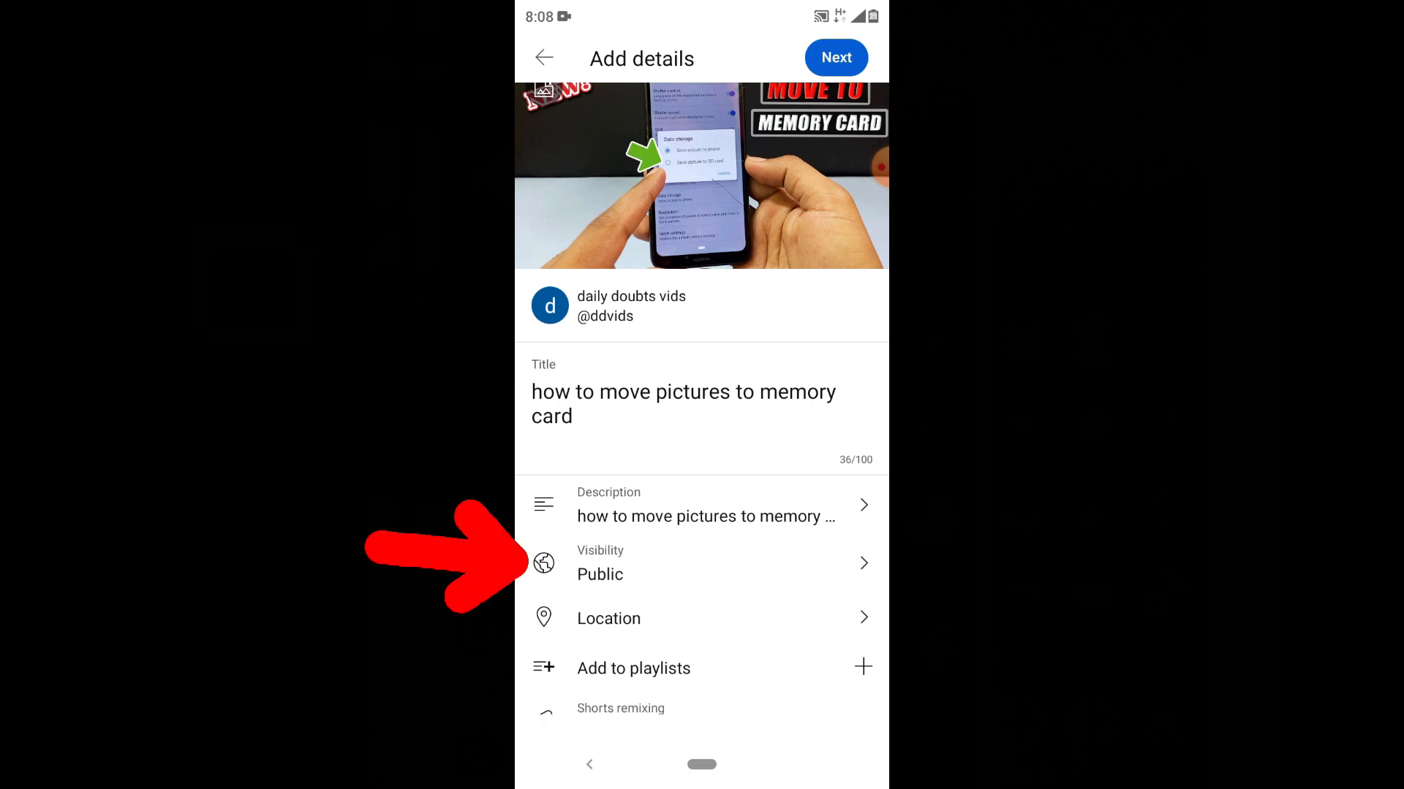
# Step: Confirm the video's visibility stays Public
pyautogui.click(700, 563)
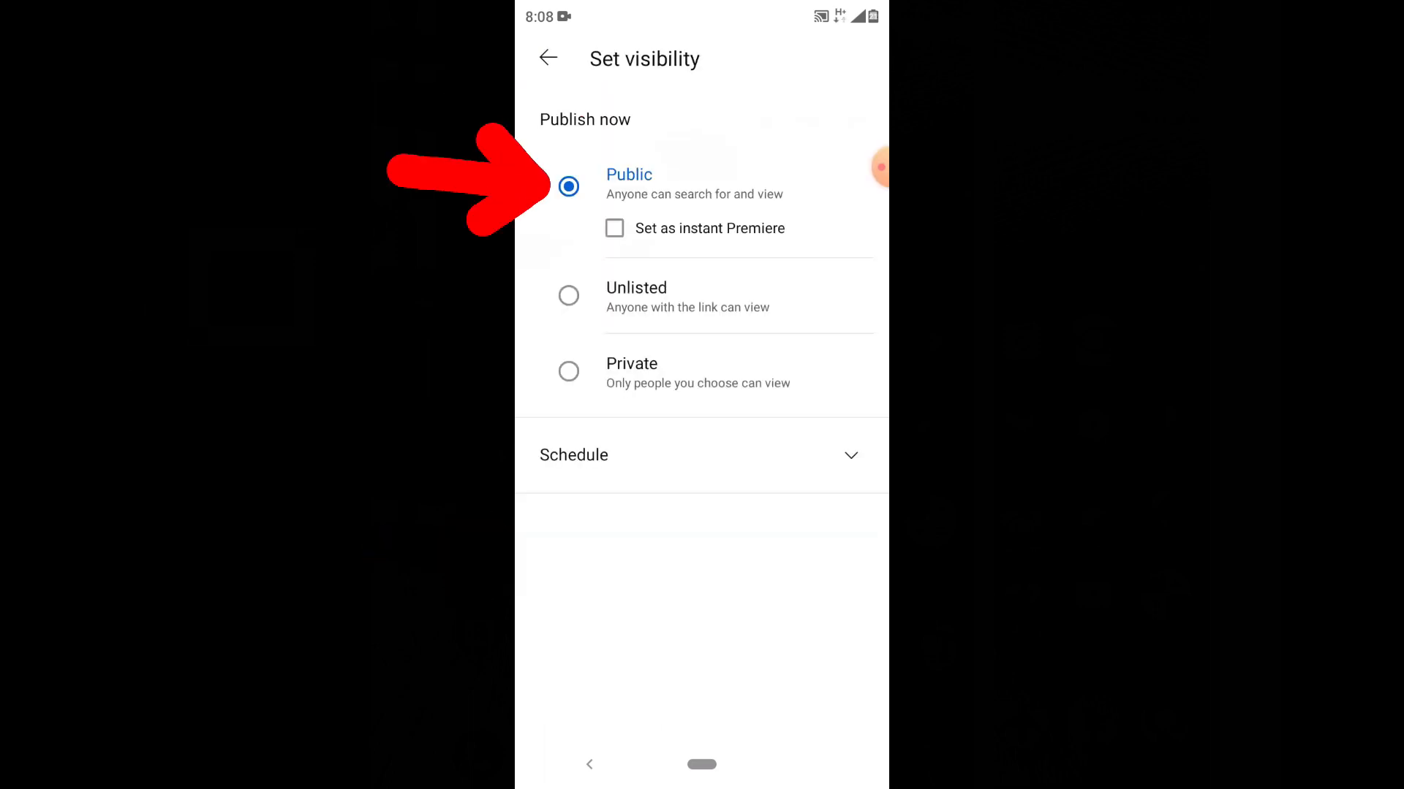
pyautogui.click(546, 58)
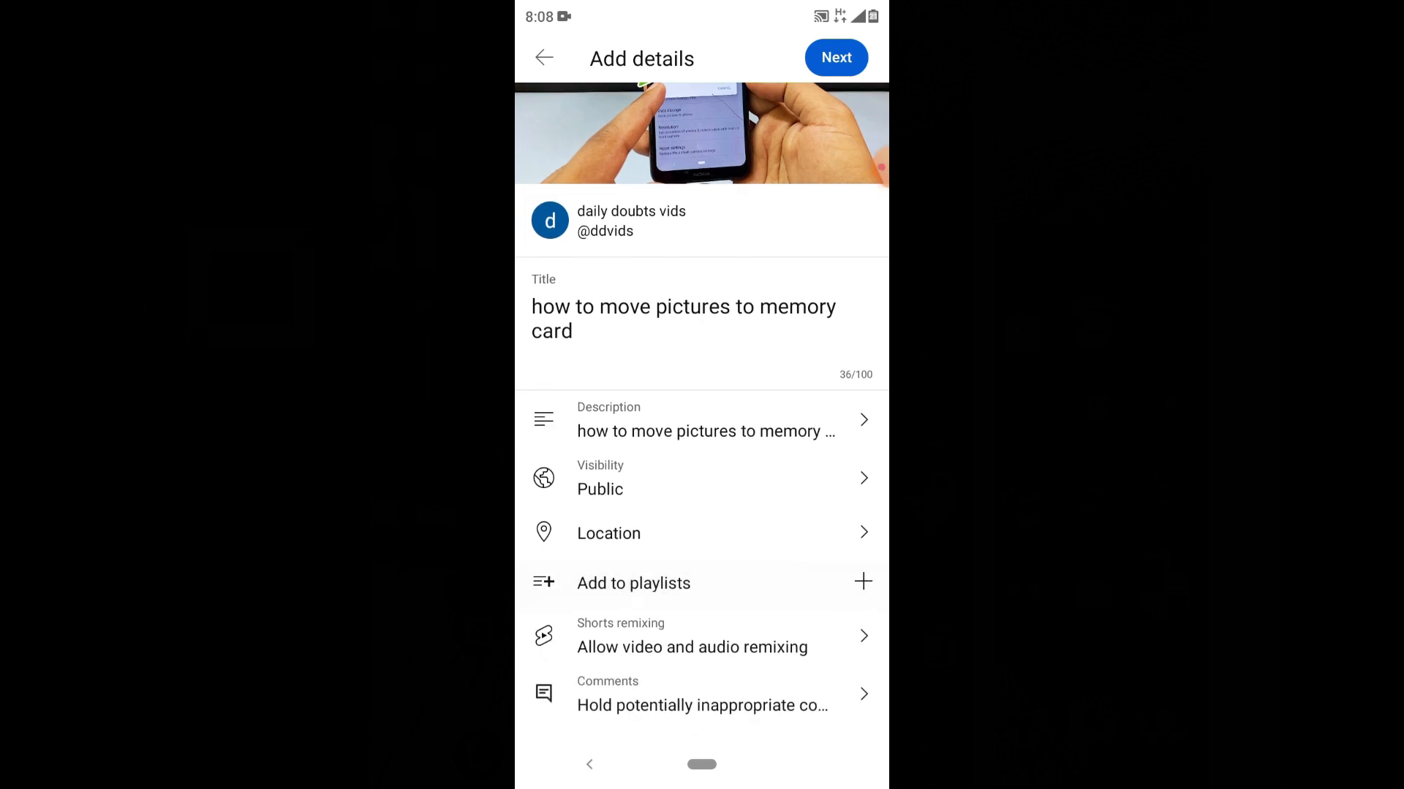
# Step: Mark the video as not Made for Kids and submit the upload
pyautogui.click(633, 583)
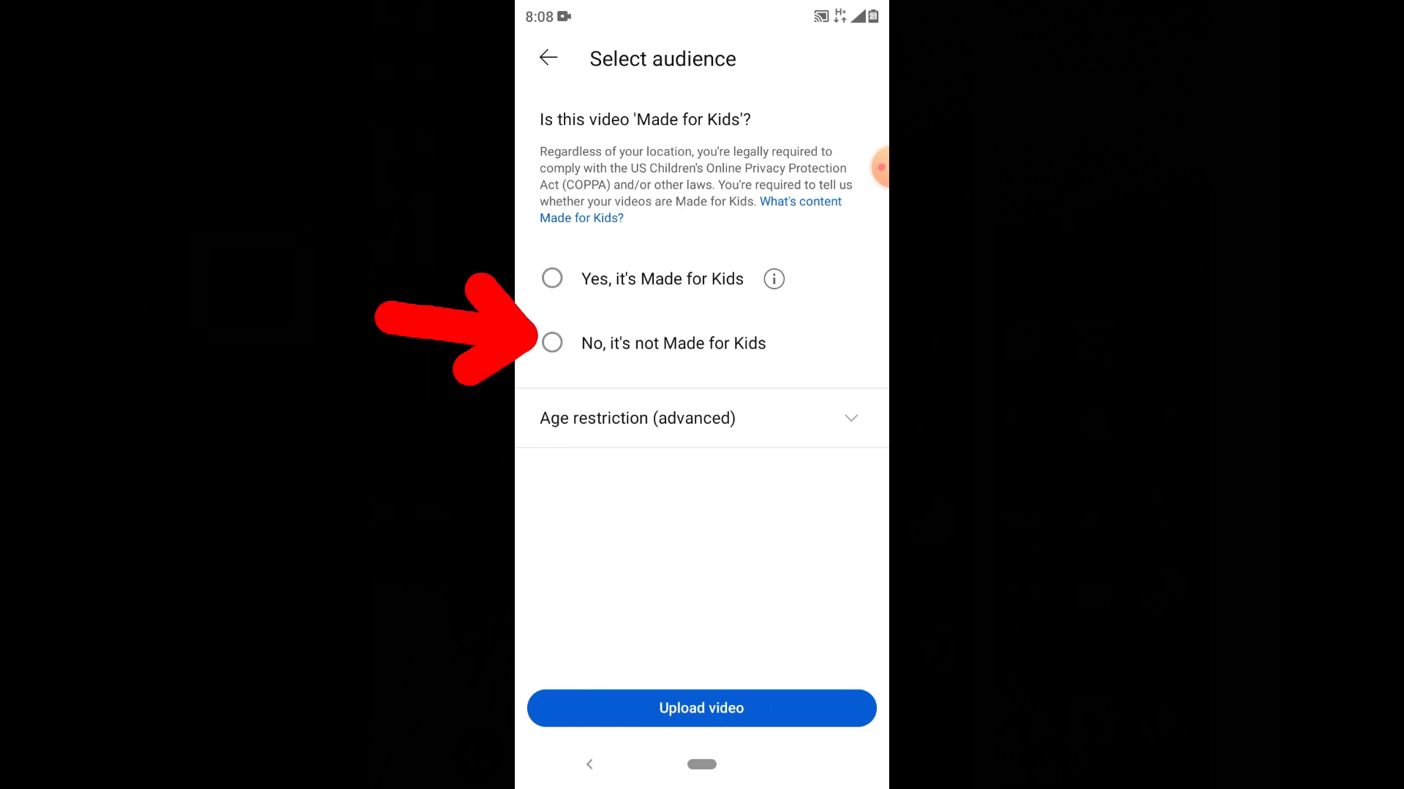
pyautogui.click(551, 342)
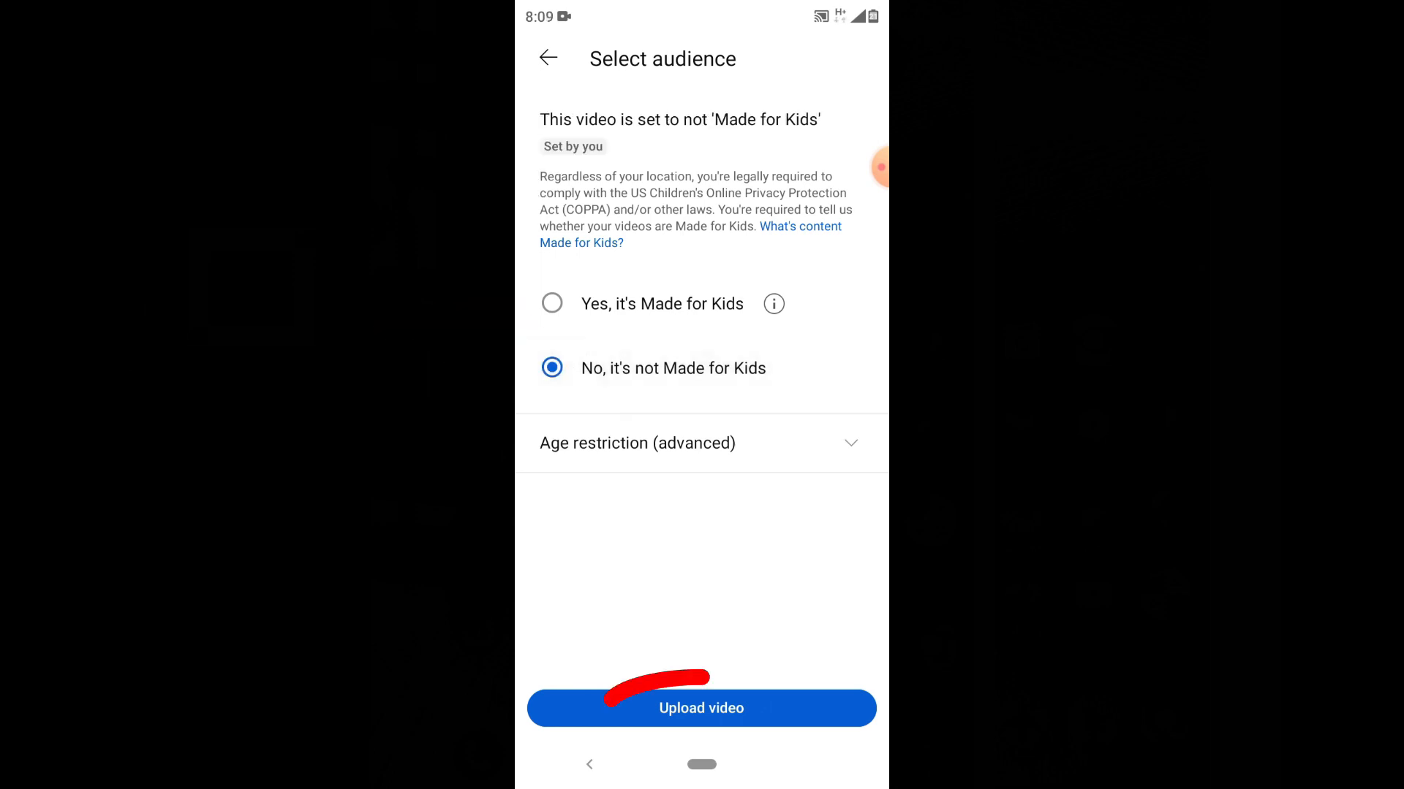
pyautogui.click(700, 707)
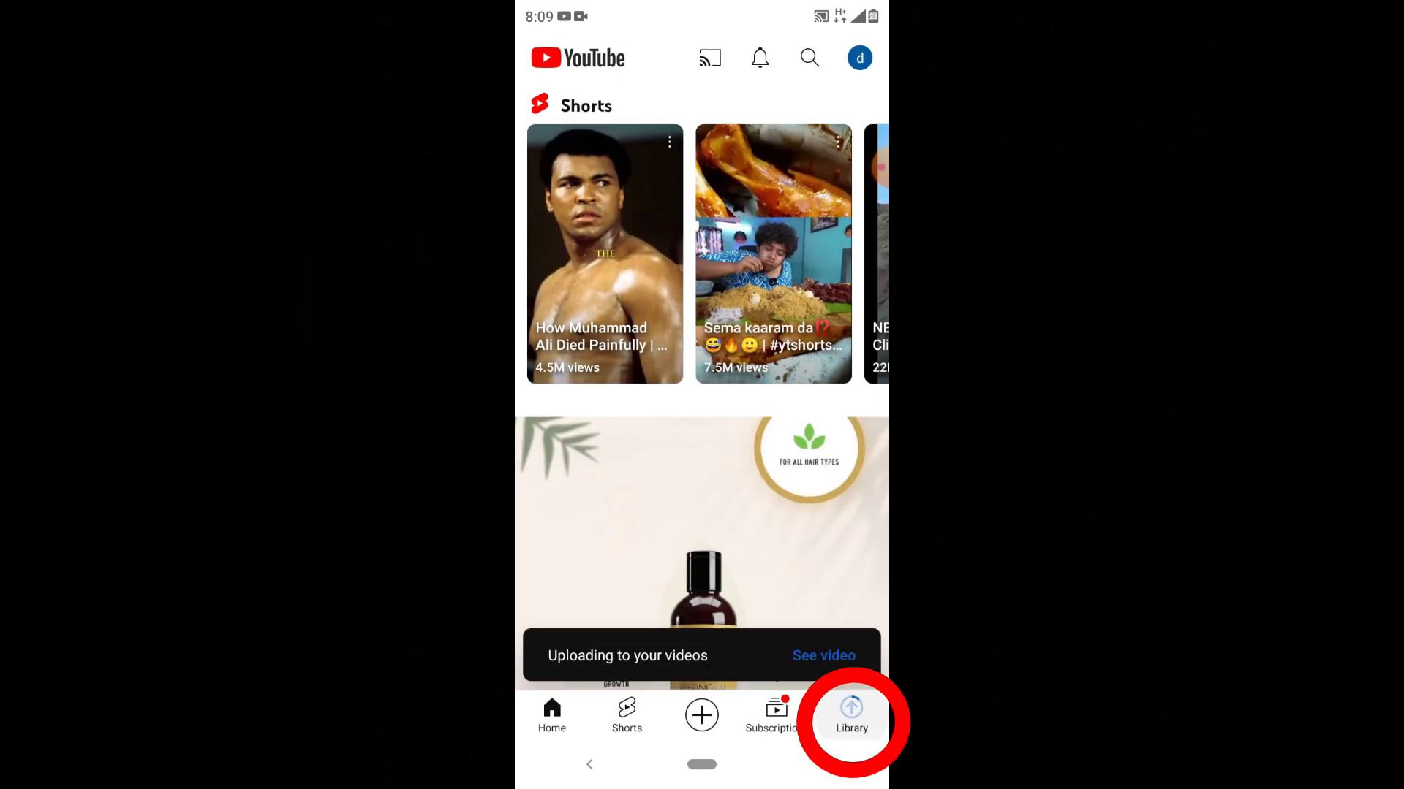
# Step: View your videos in the Library, showing the new video uploading at 2%
pyautogui.click(851, 715)
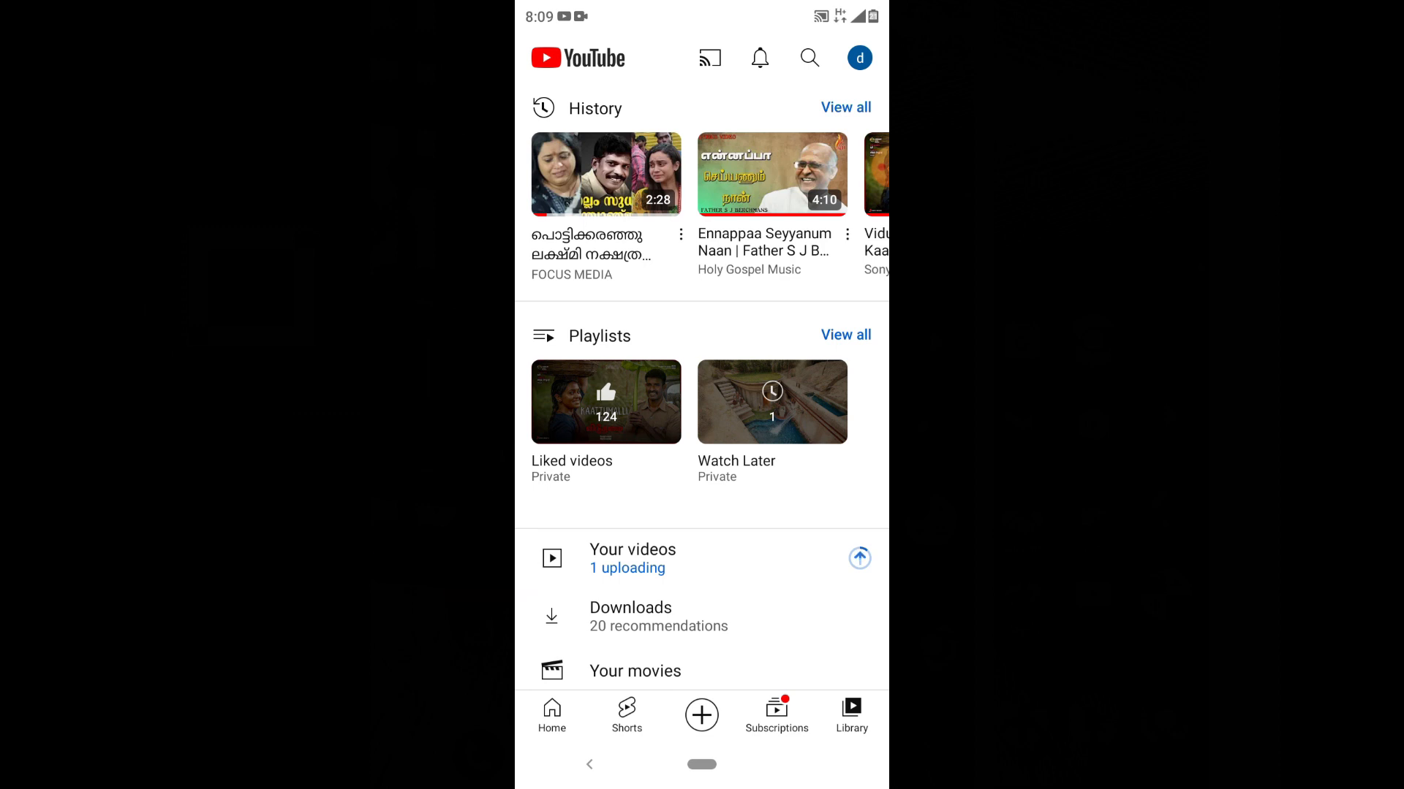
pyautogui.click(631, 549)
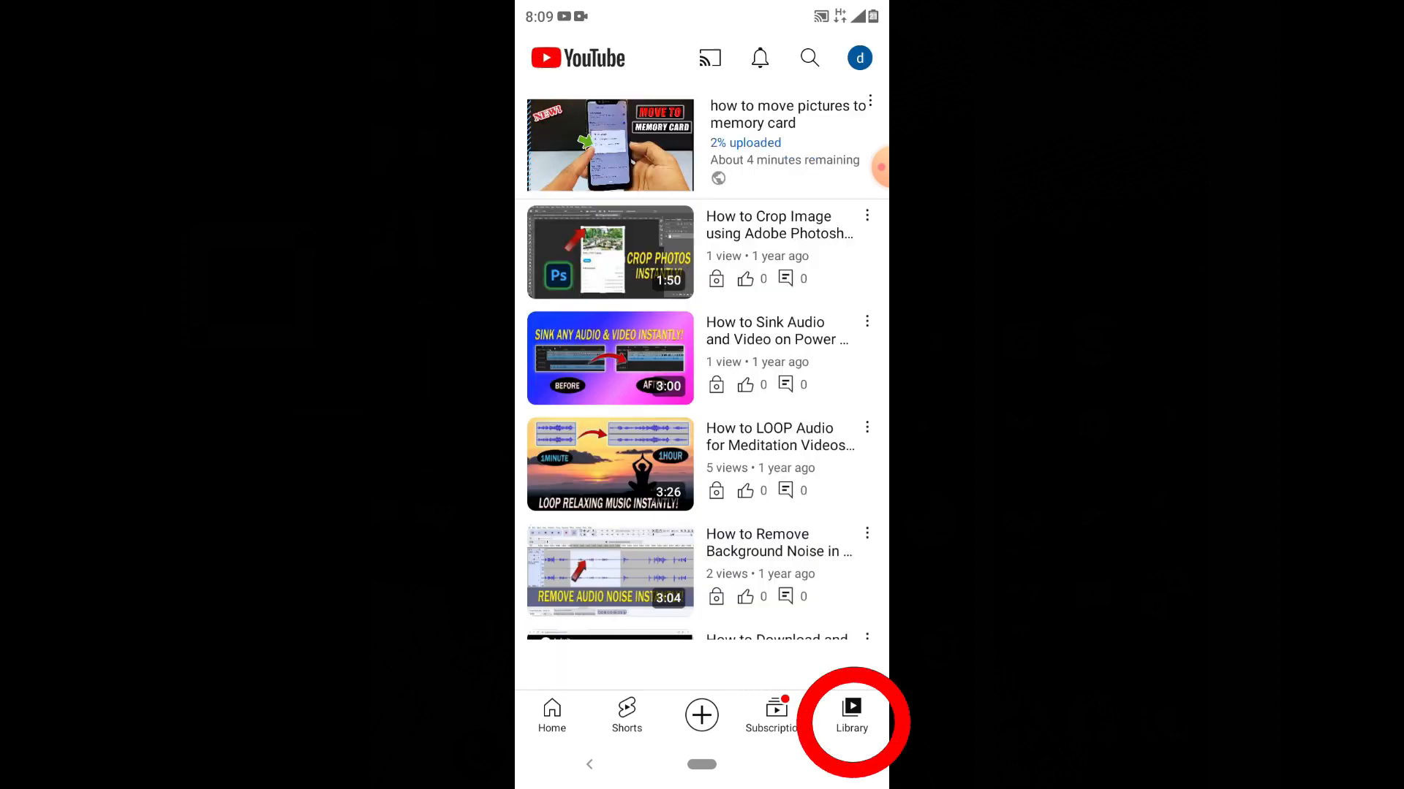
# Step: Create a new public playlist named 'Storage device' with no videos
pyautogui.click(850, 716)
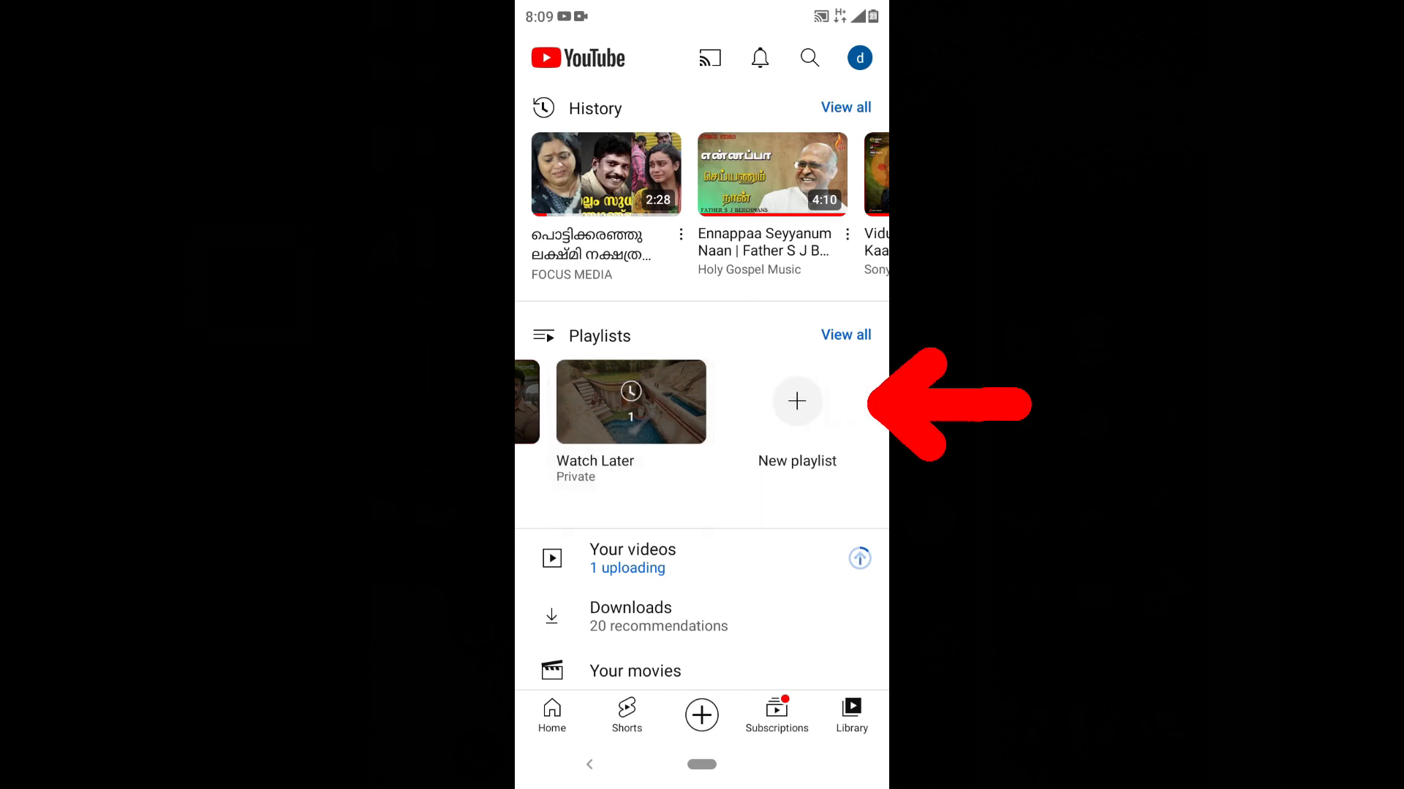
pyautogui.click(797, 401)
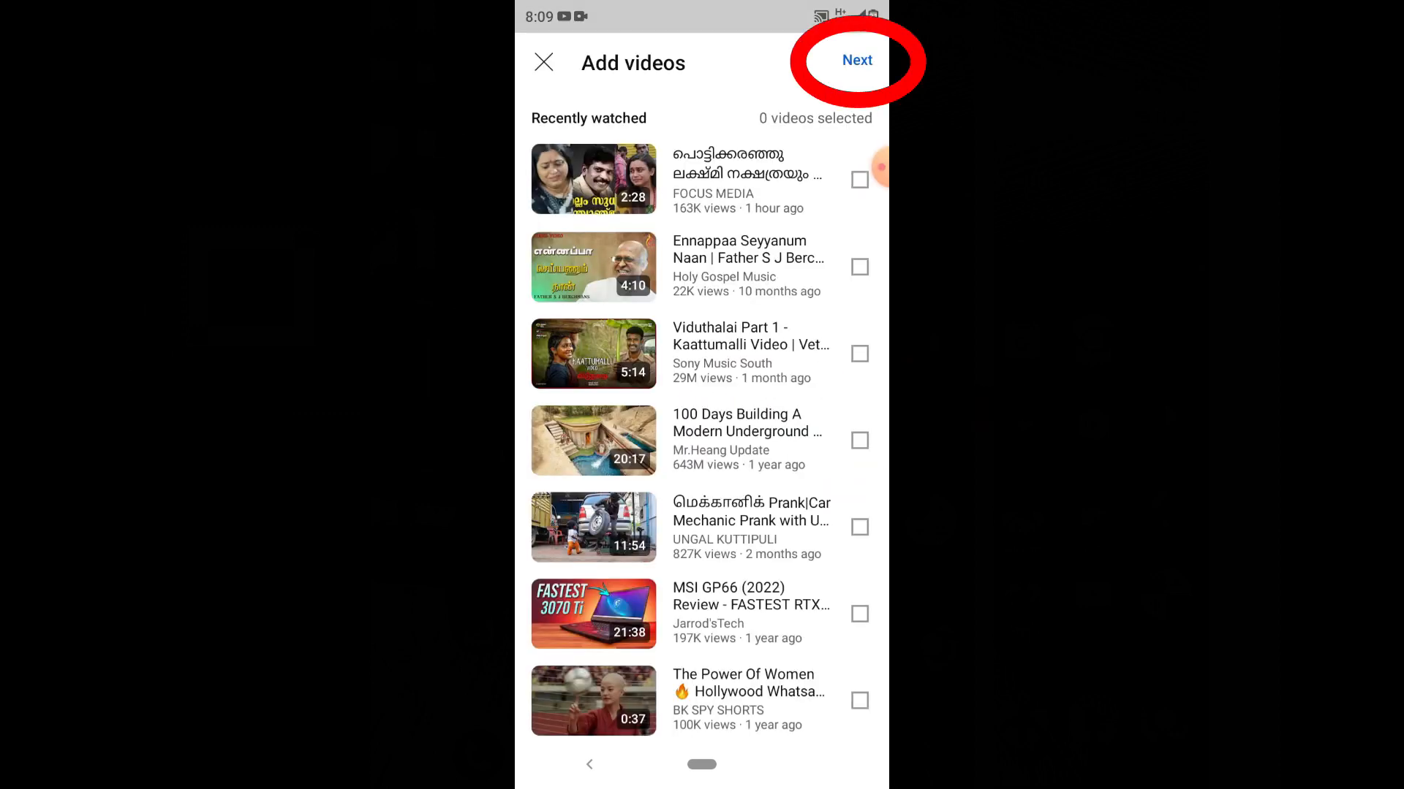
pyautogui.click(856, 60)
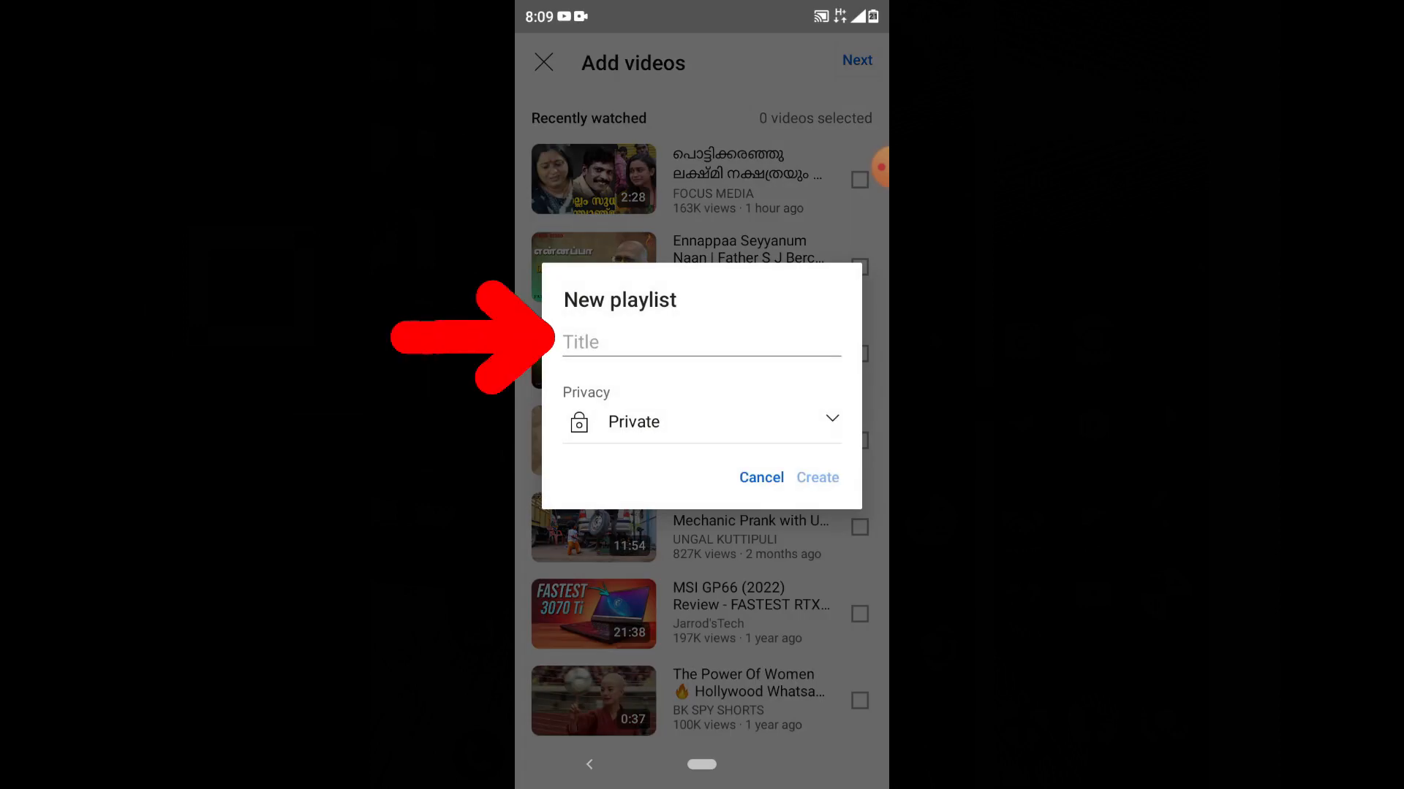
pyautogui.write('Storage device')
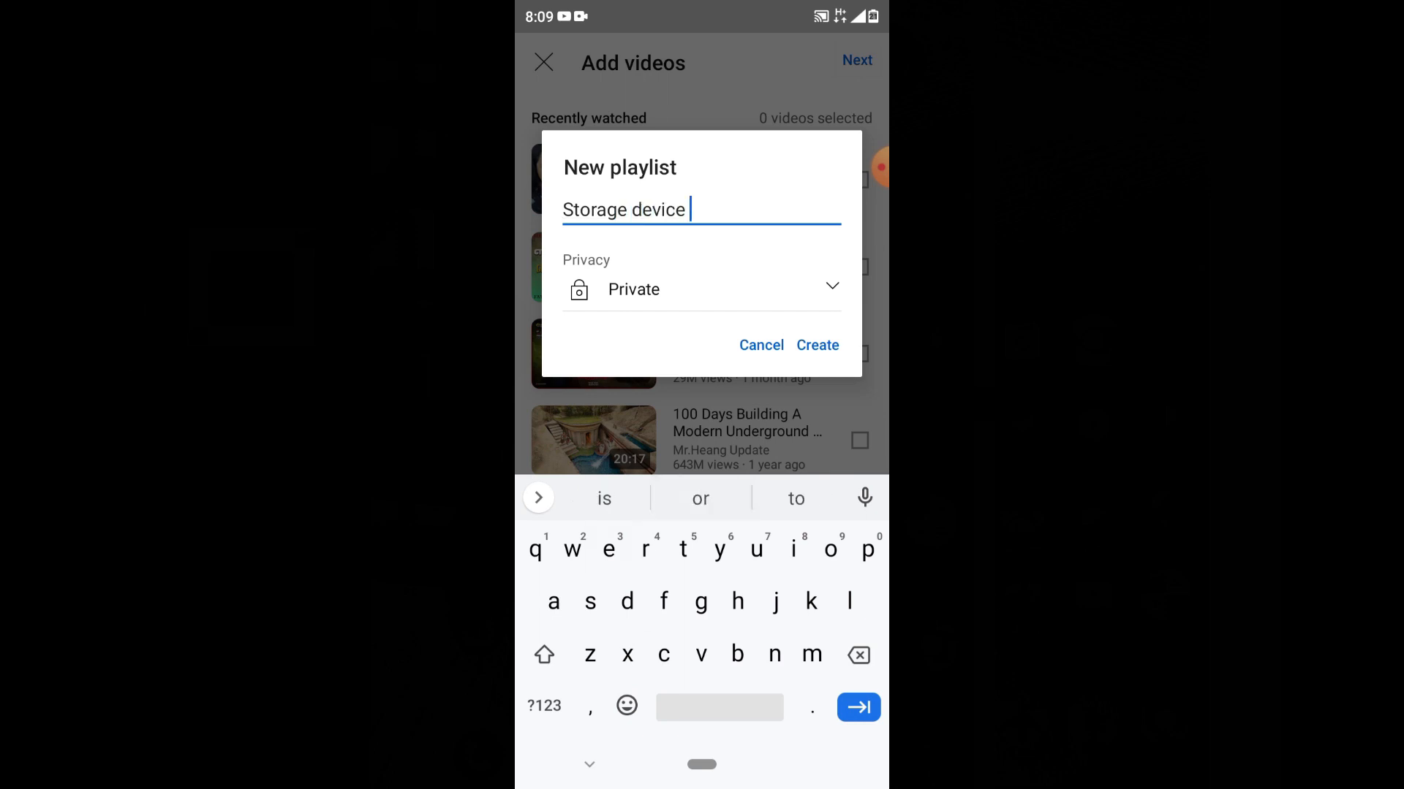
pyautogui.click(700, 290)
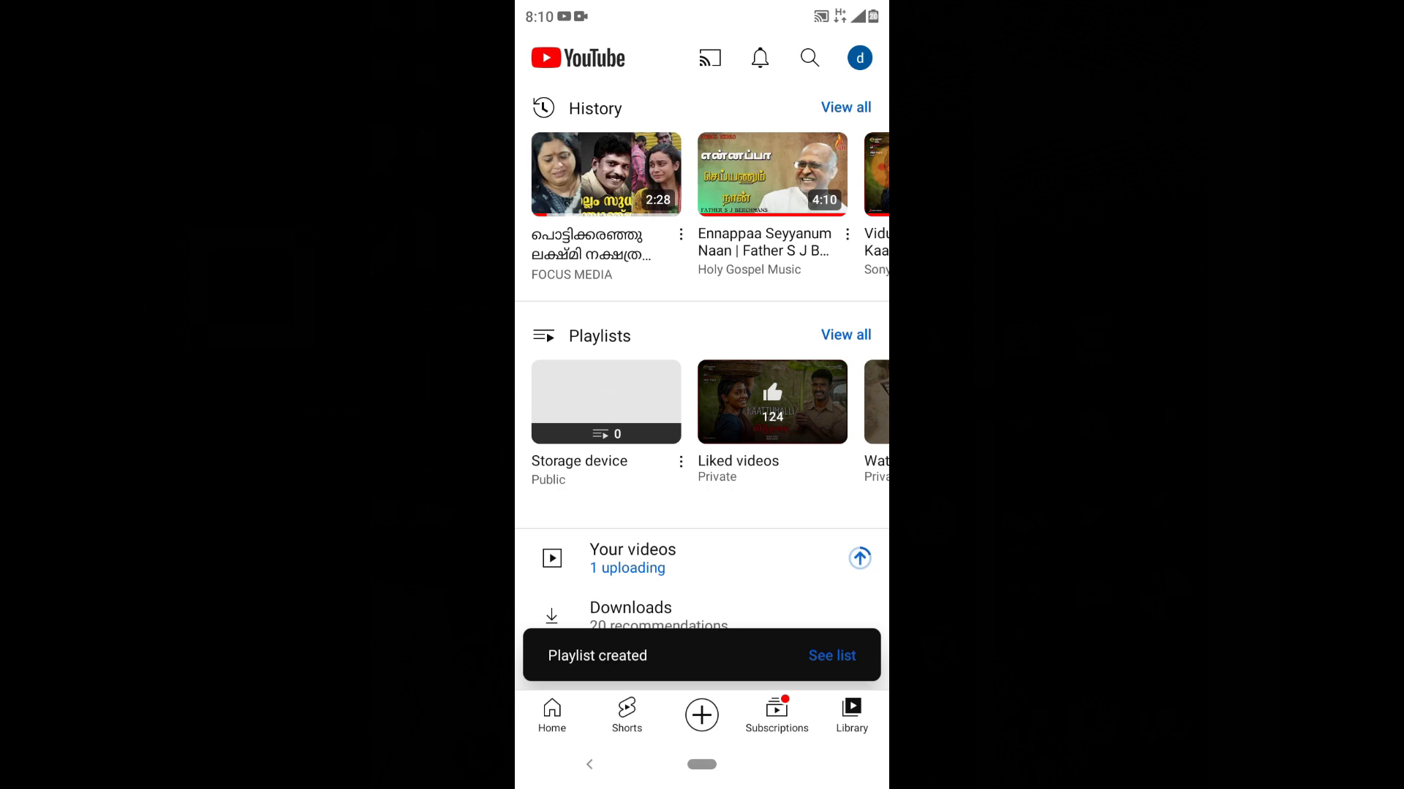
# Step: Switch to YouTube Studio and open the pending video 'how to move pictures to memory card' from Content
pyautogui.press('Home')
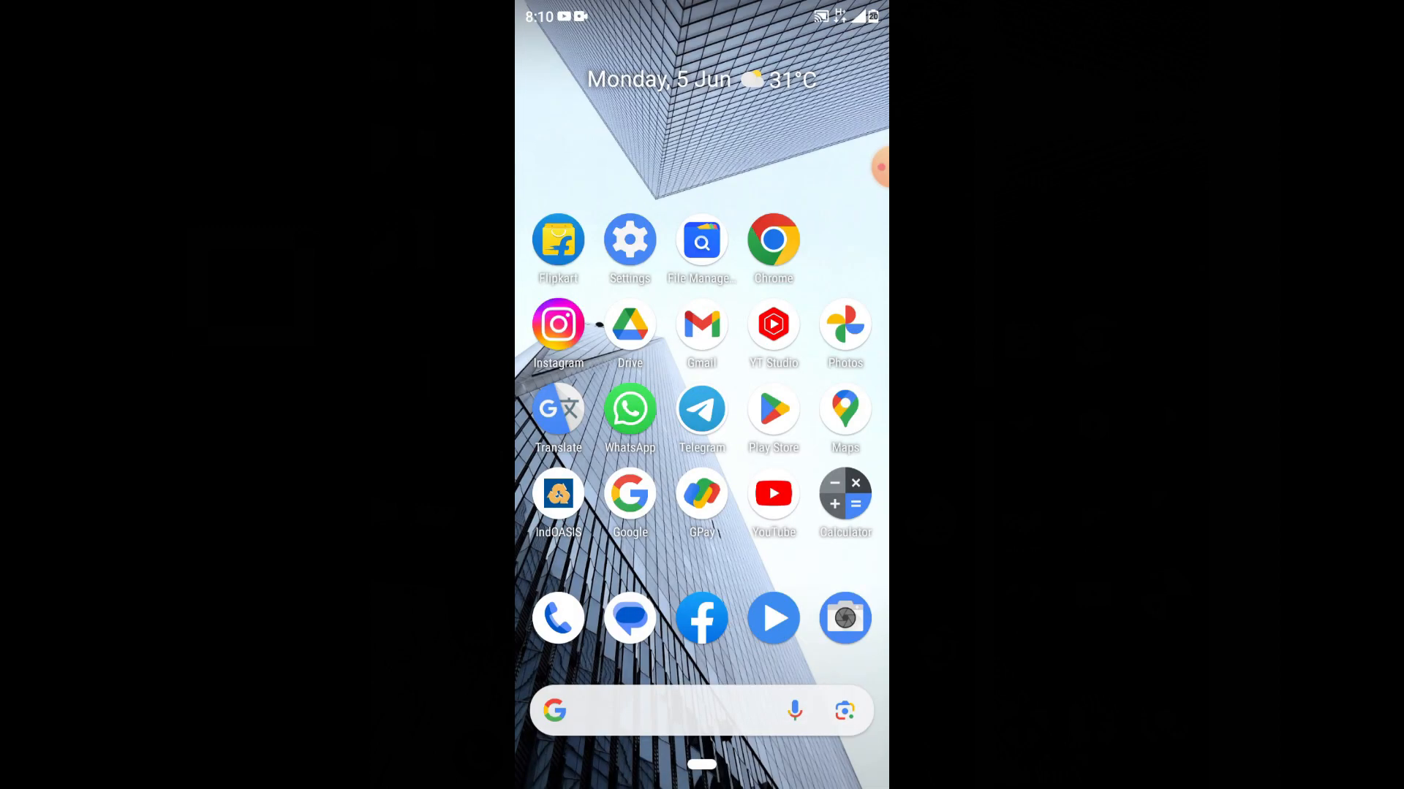
pyautogui.click(772, 324)
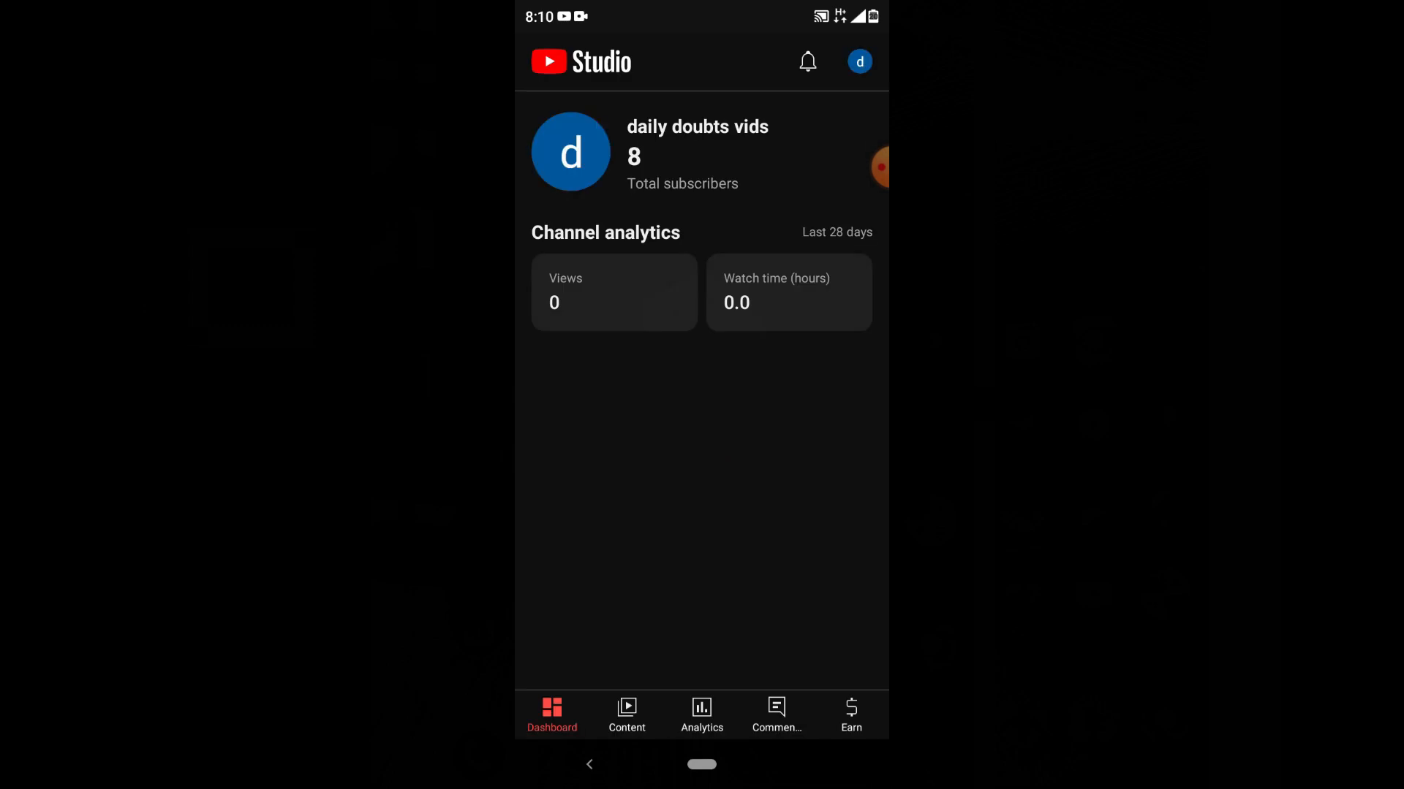
pyautogui.click(627, 714)
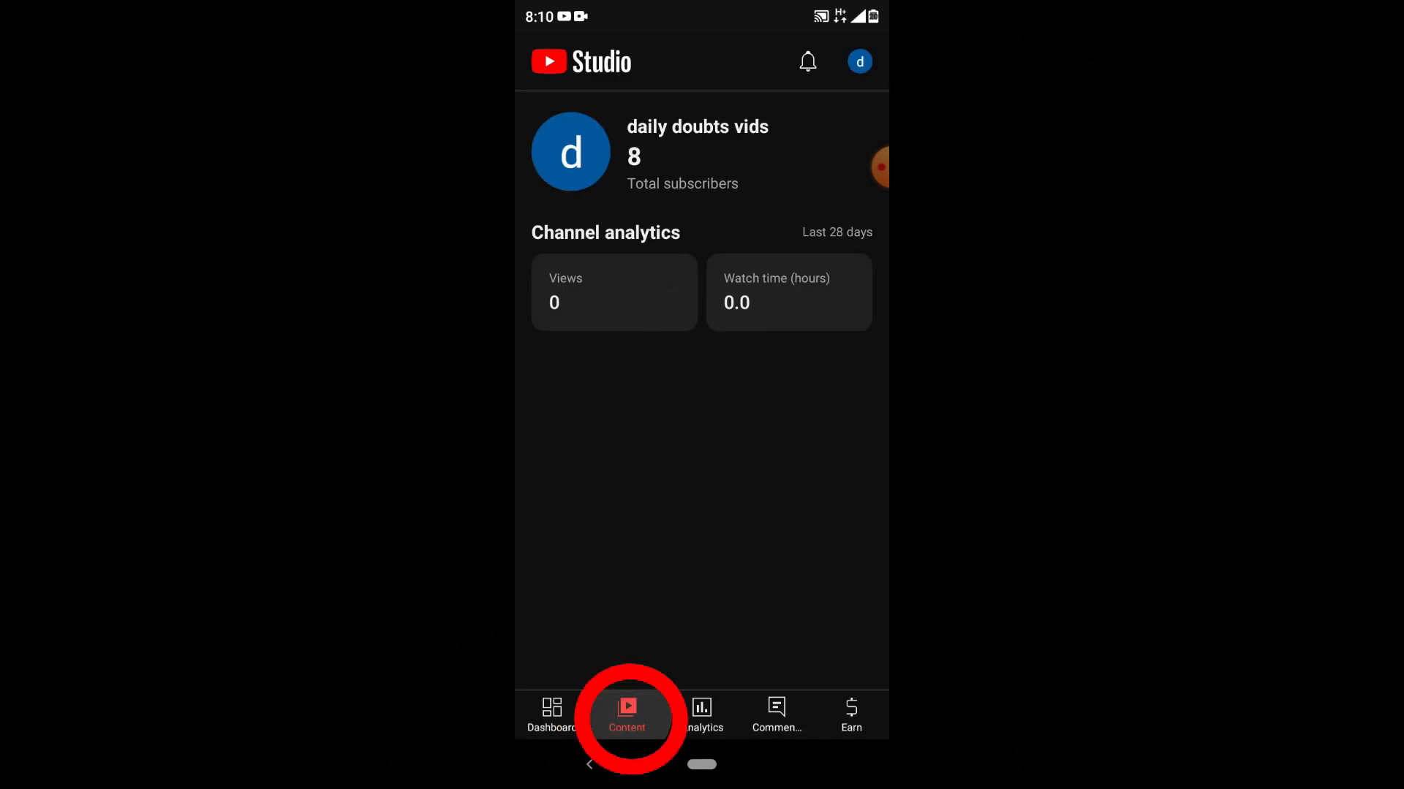
pyautogui.click(627, 714)
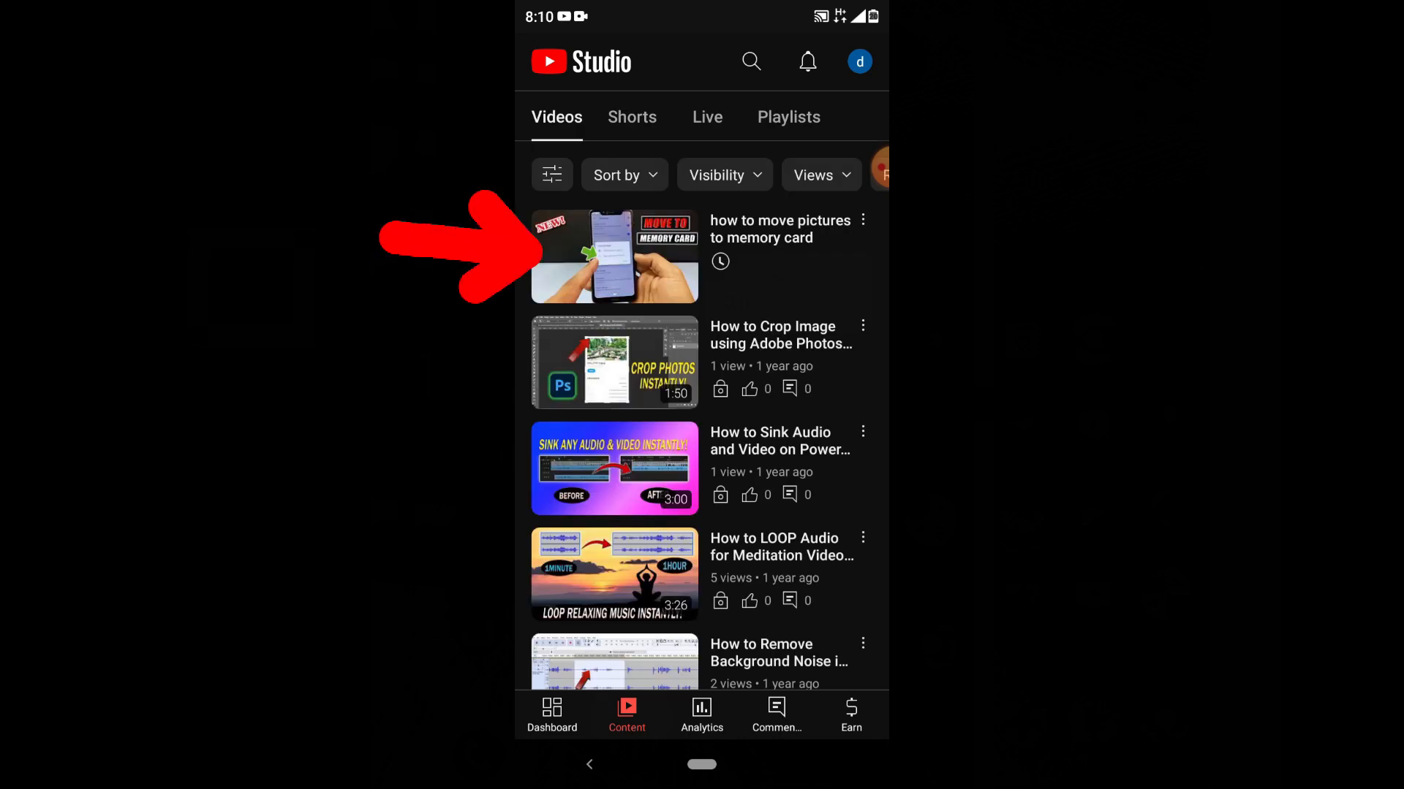
pyautogui.click(614, 257)
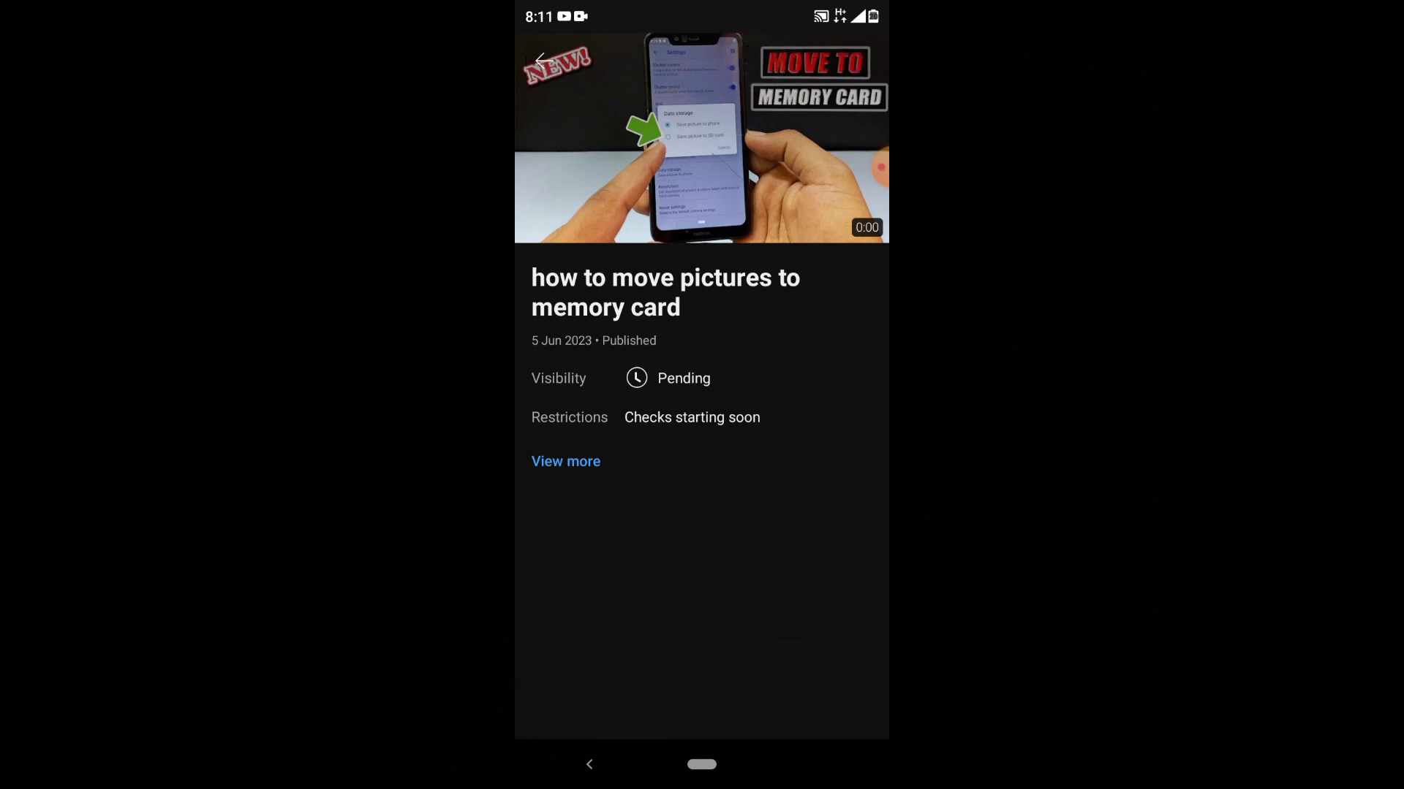
# Step: Assign the video to the Storage device playlist in its edit form
pyautogui.click(566, 460)
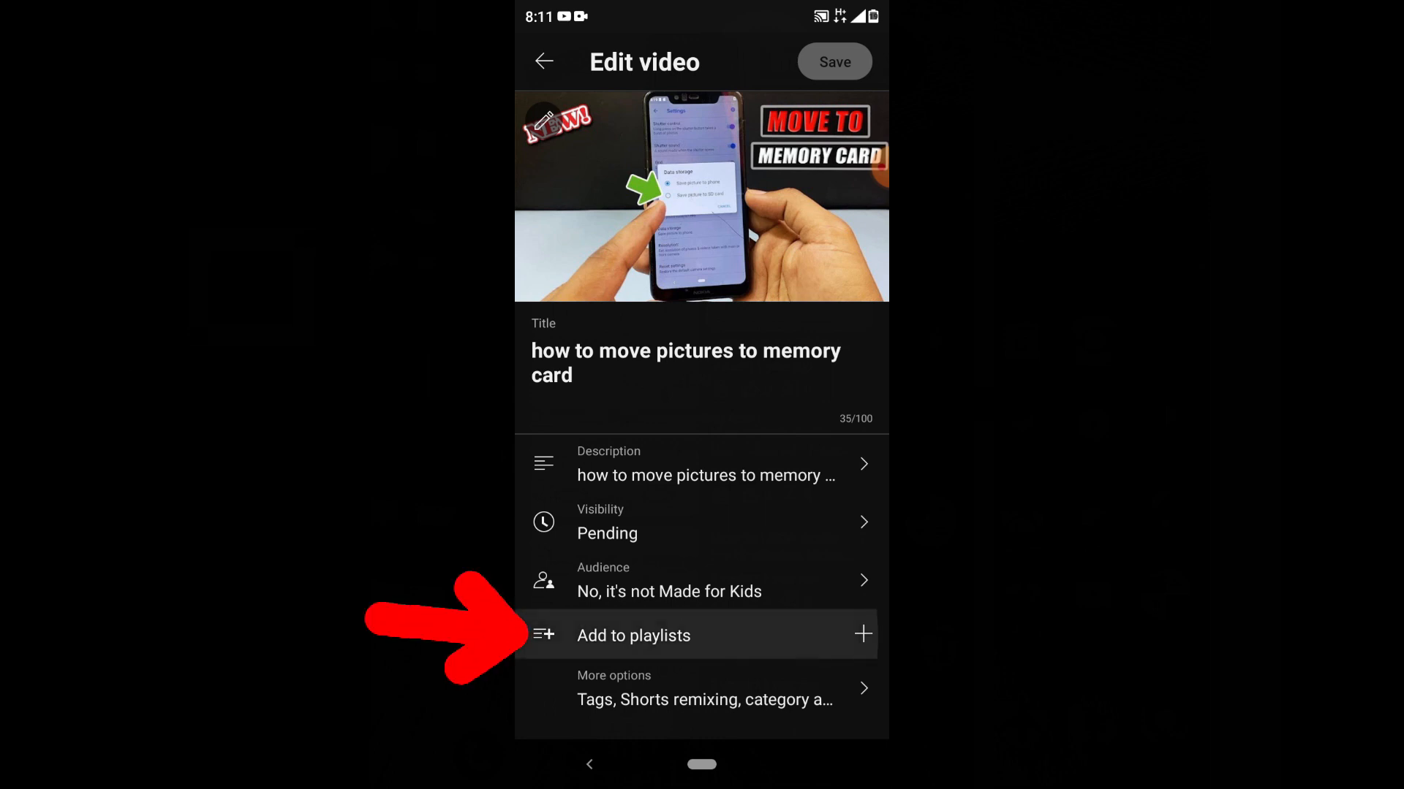
pyautogui.click(633, 636)
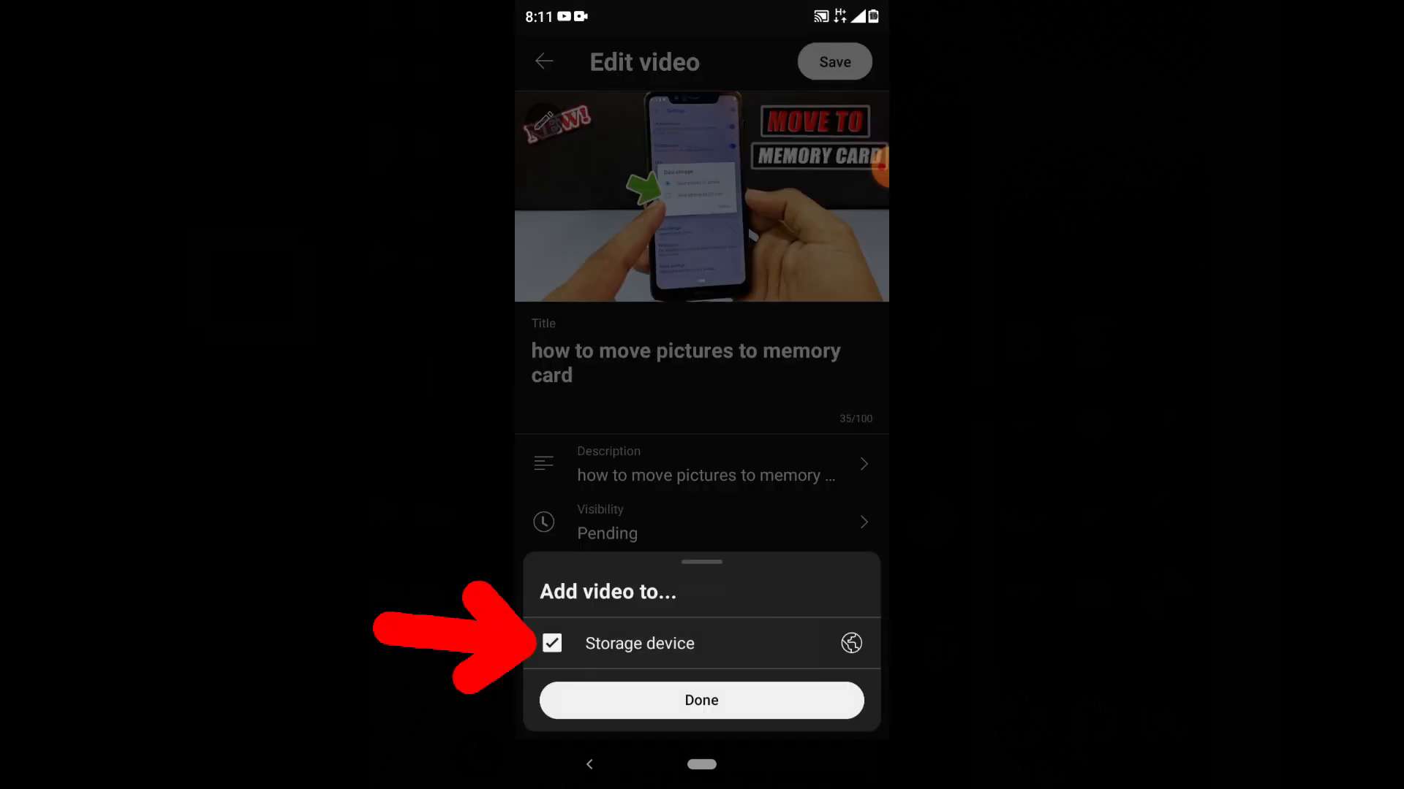
pyautogui.click(700, 701)
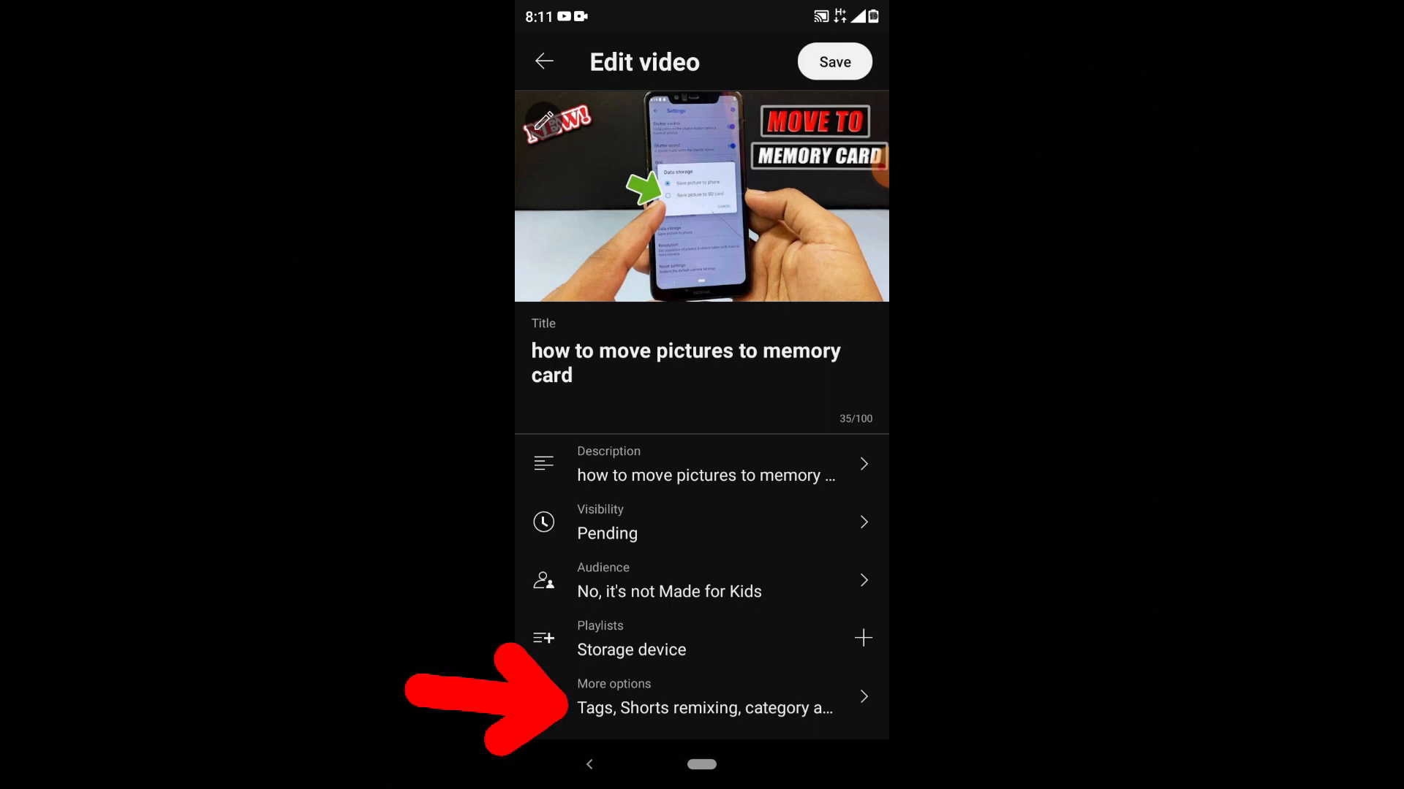
# Step: Add the tag 'how to move photos to ss card' under More options
pyautogui.click(703, 696)
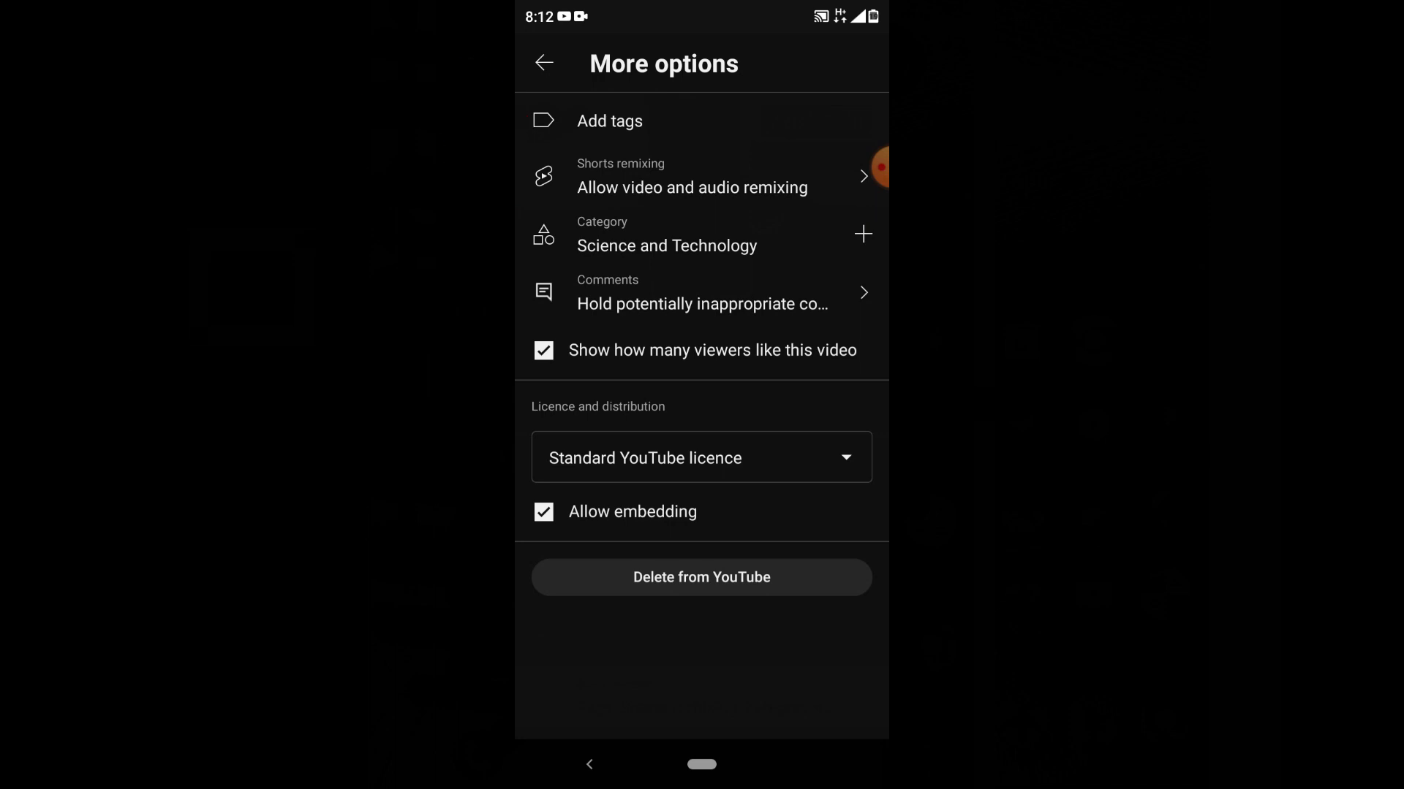
pyautogui.click(608, 121)
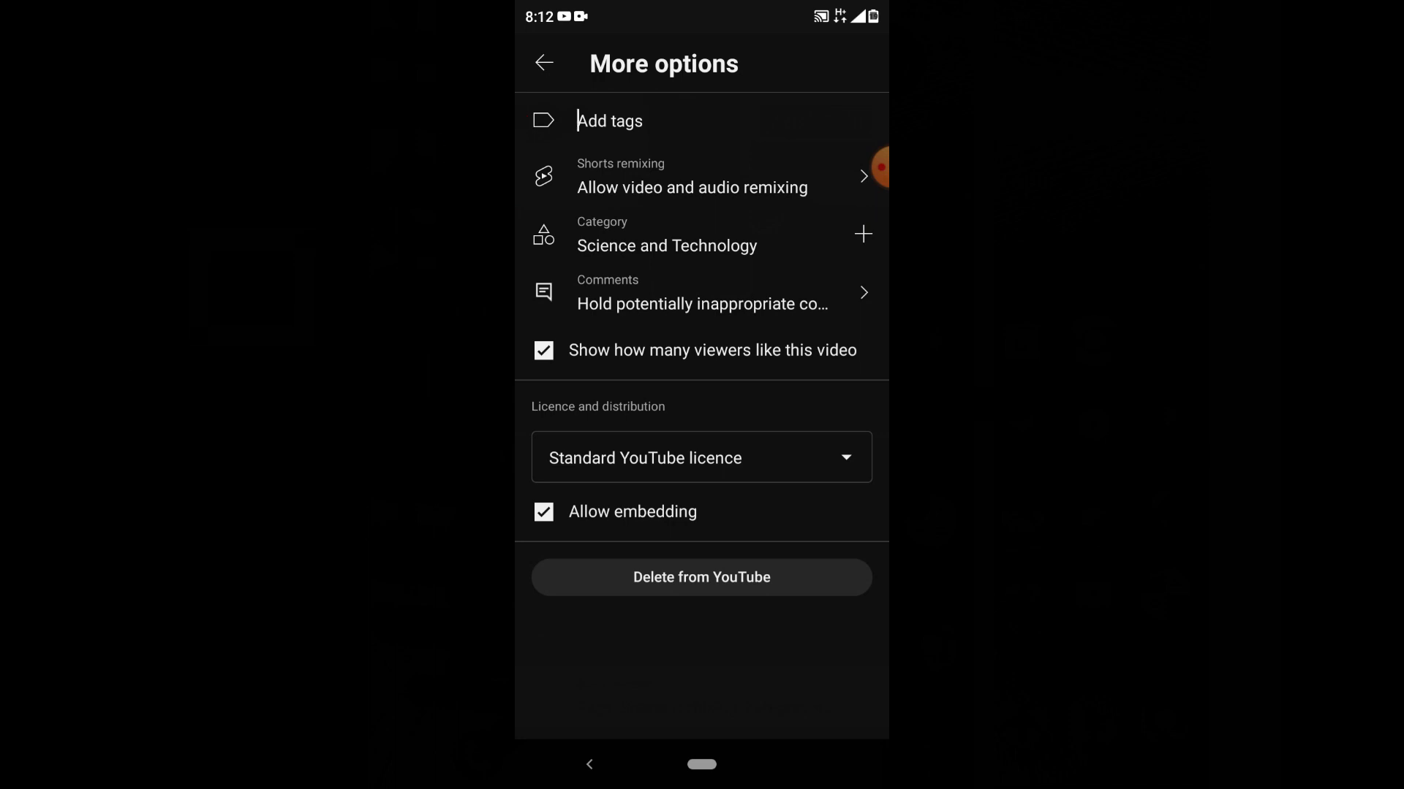
pyautogui.write('how to move photos to ss card')
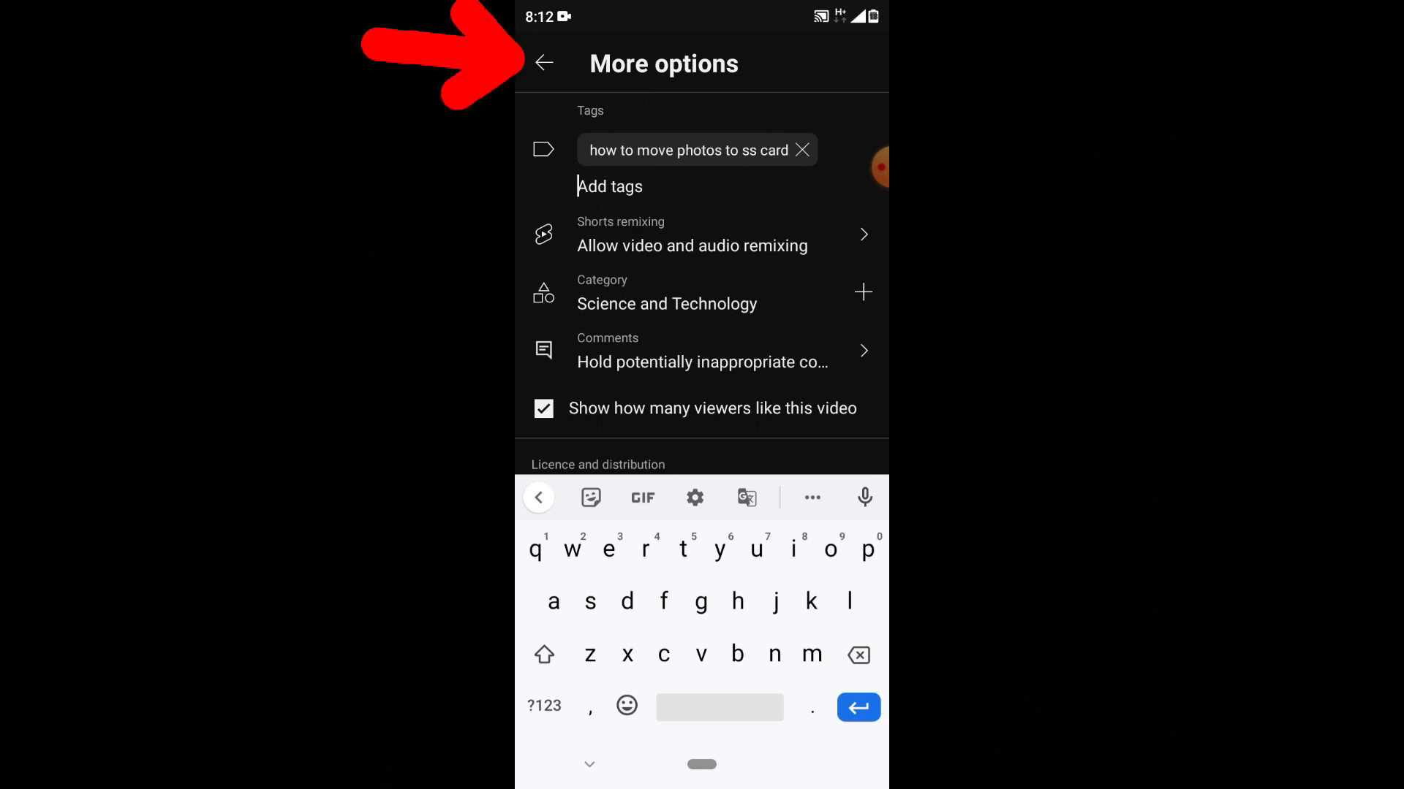
# Step: Save the video's playlist and tag edits in YouTube Studio and return to the channel
pyautogui.click(544, 63)
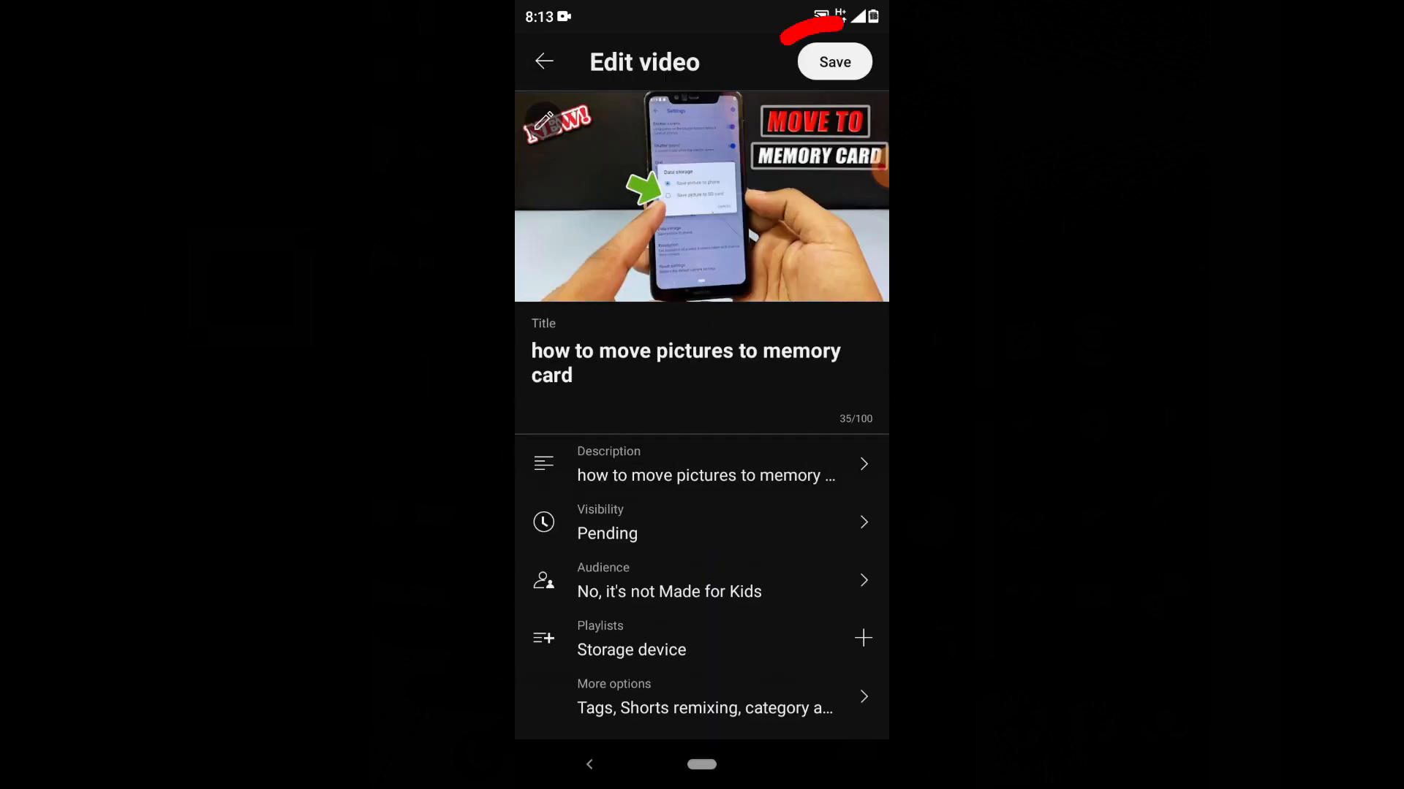
pyautogui.click(833, 61)
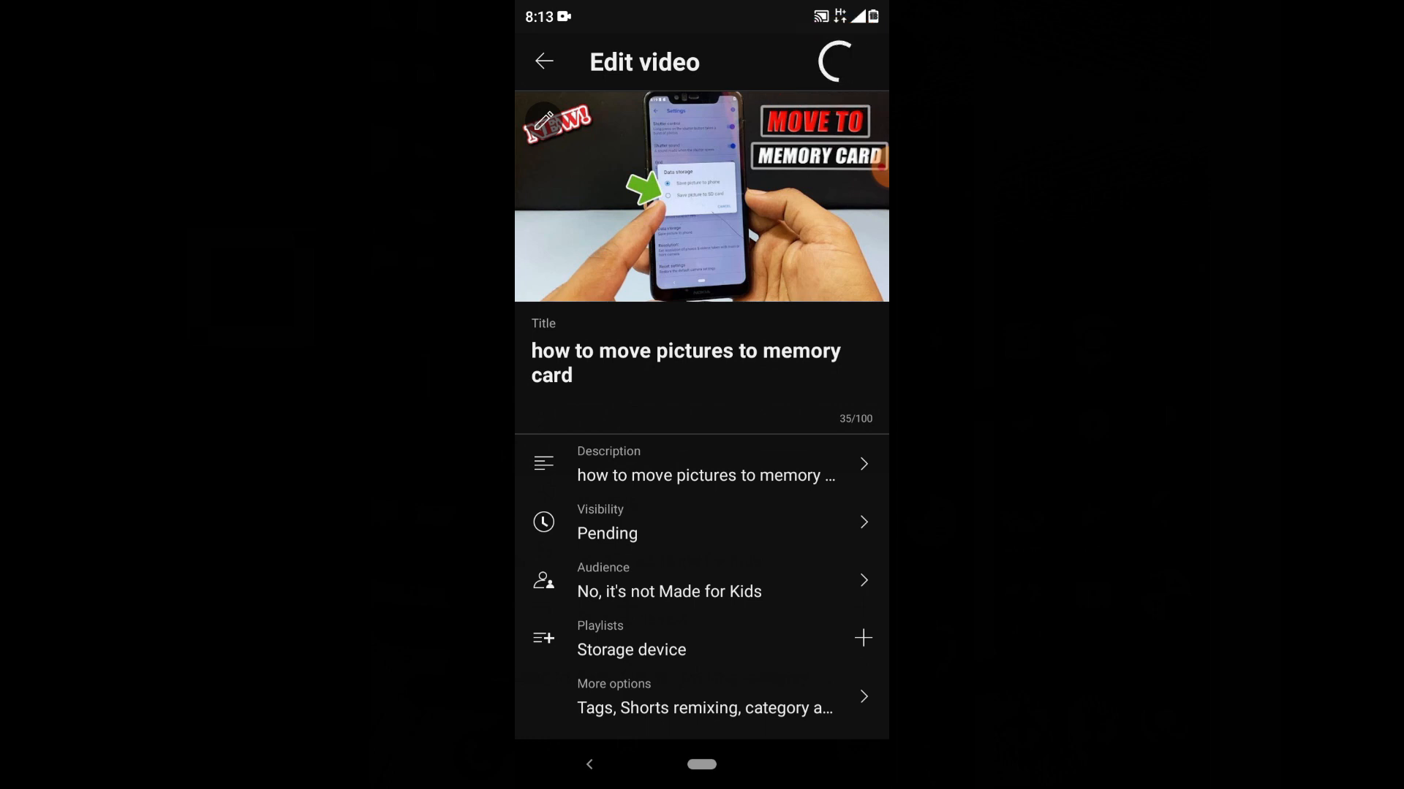
pyautogui.click(544, 60)
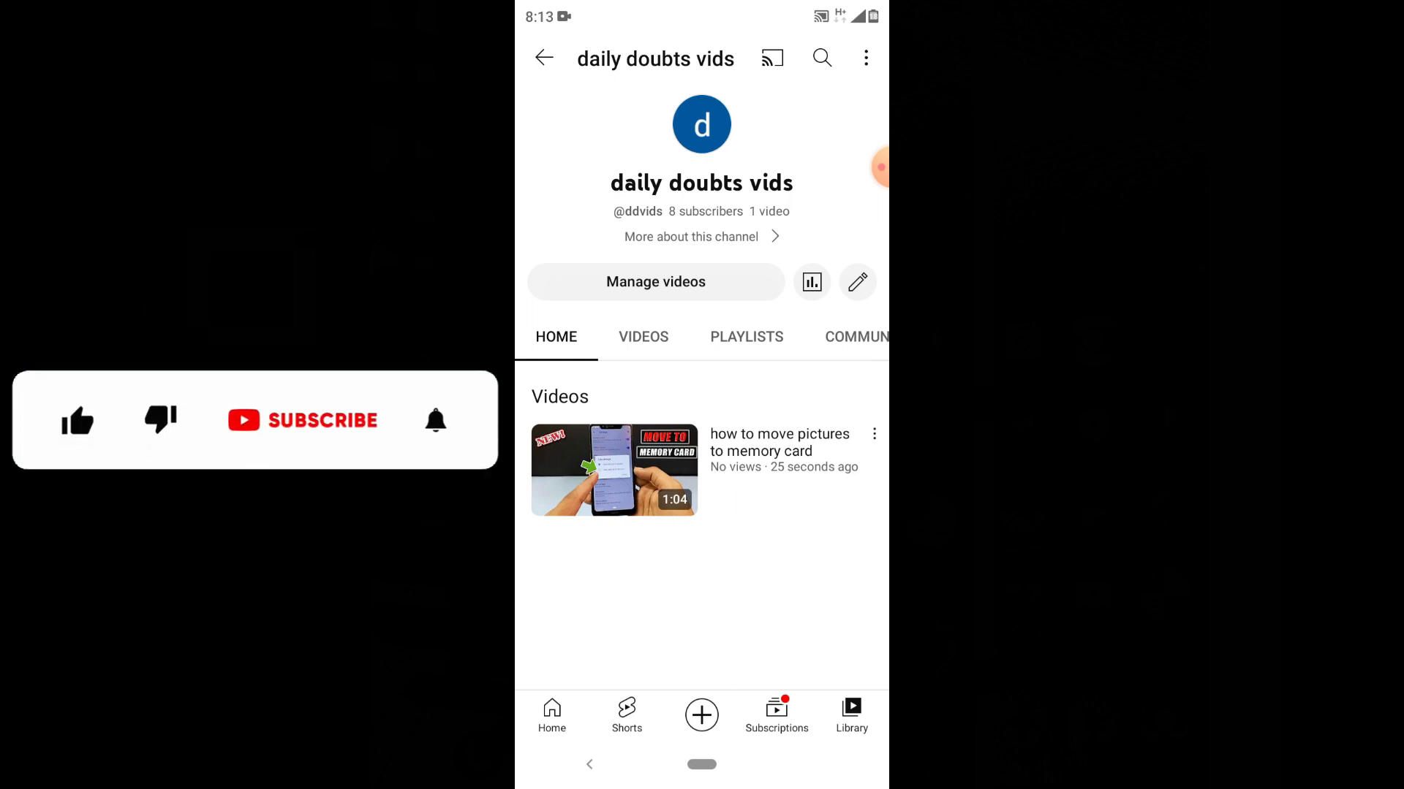
pyautogui.click(77, 421)
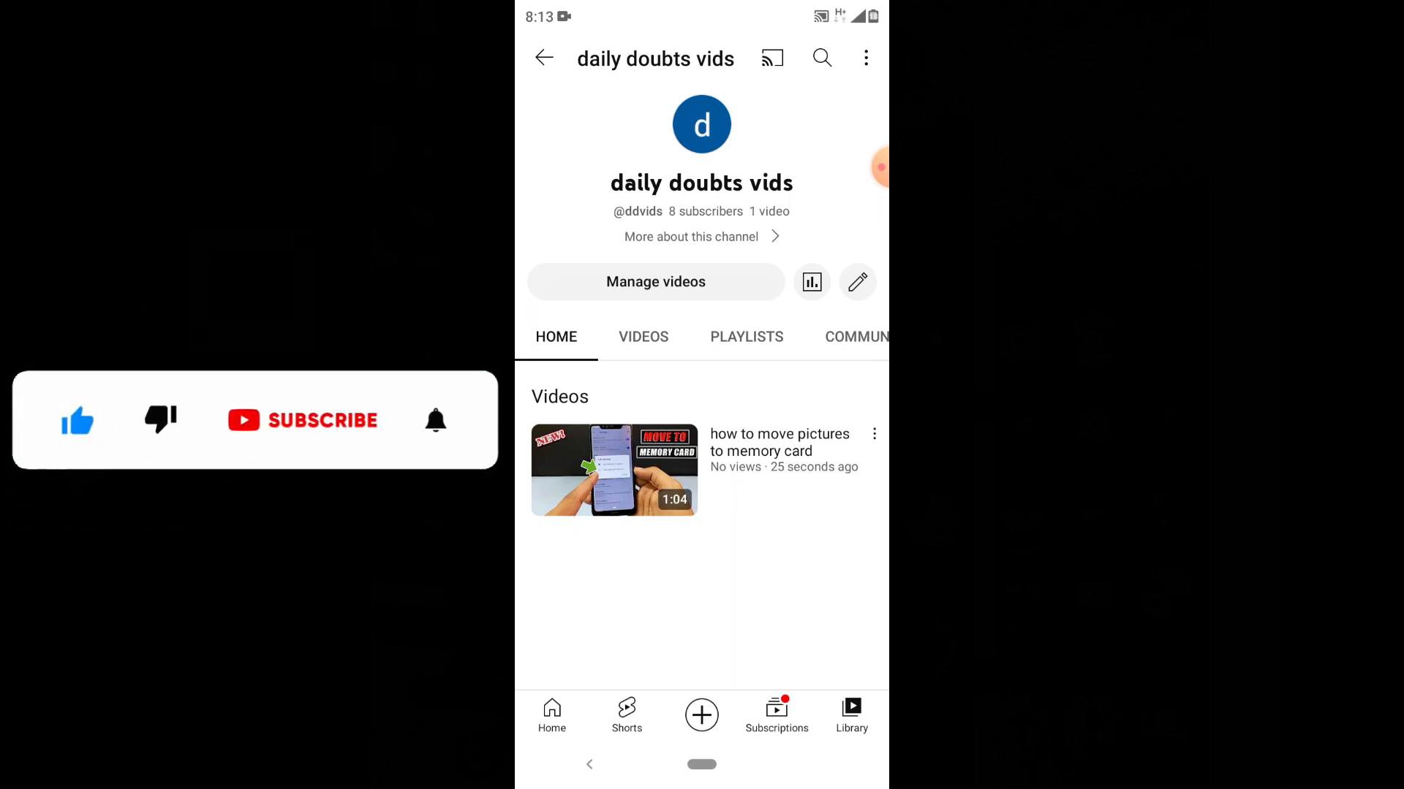
pyautogui.click(303, 419)
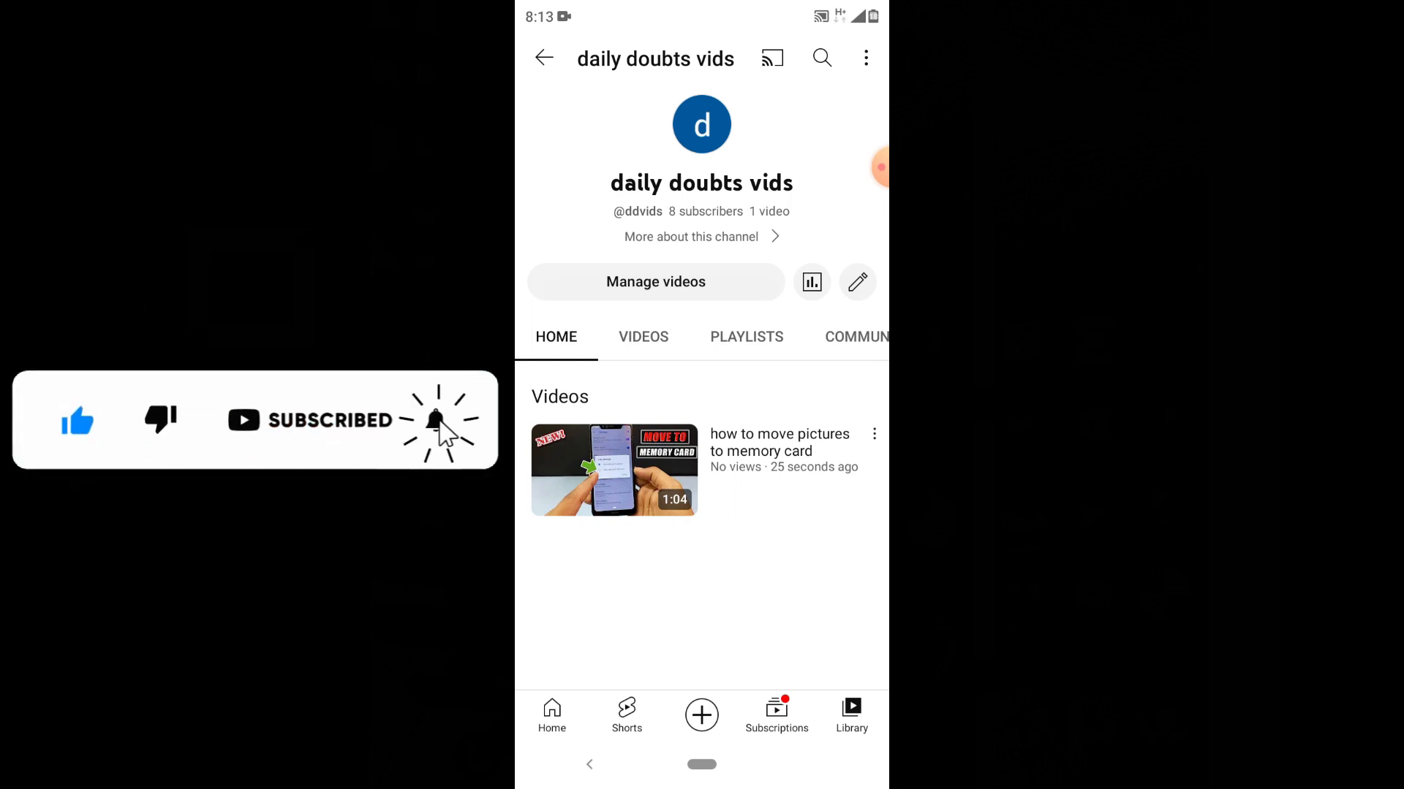